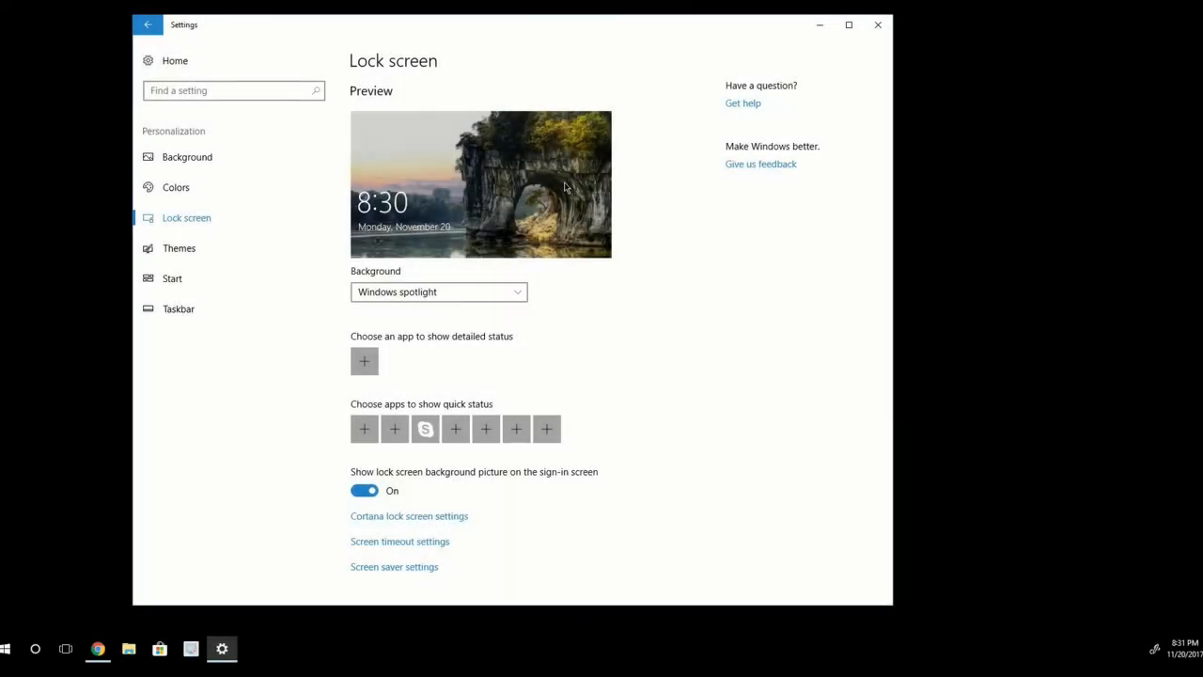
pyautogui.moveTo(501, 134)
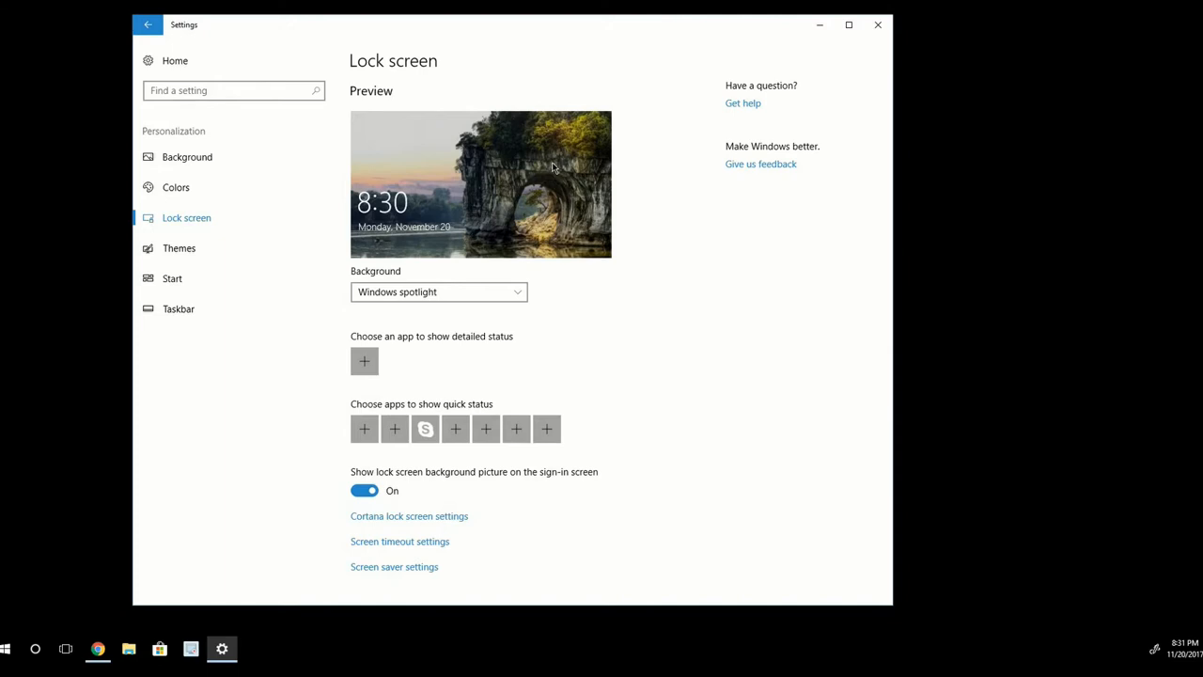
pyautogui.moveTo(681, 171)
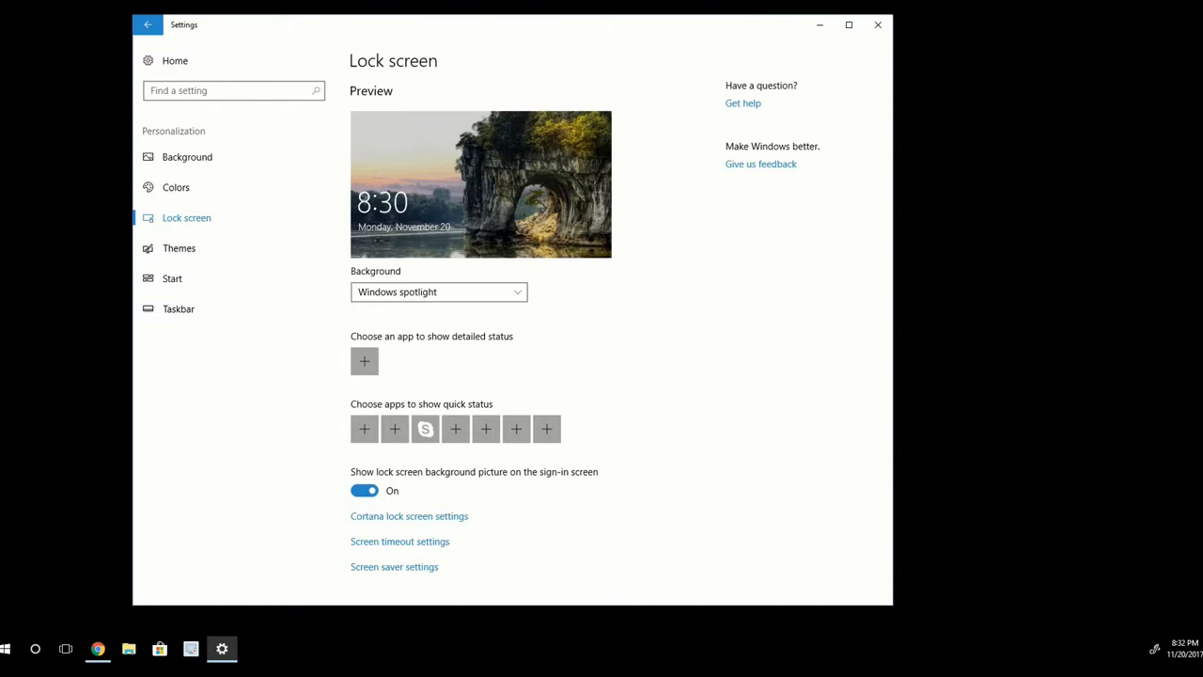
pyautogui.moveTo(681, 171)
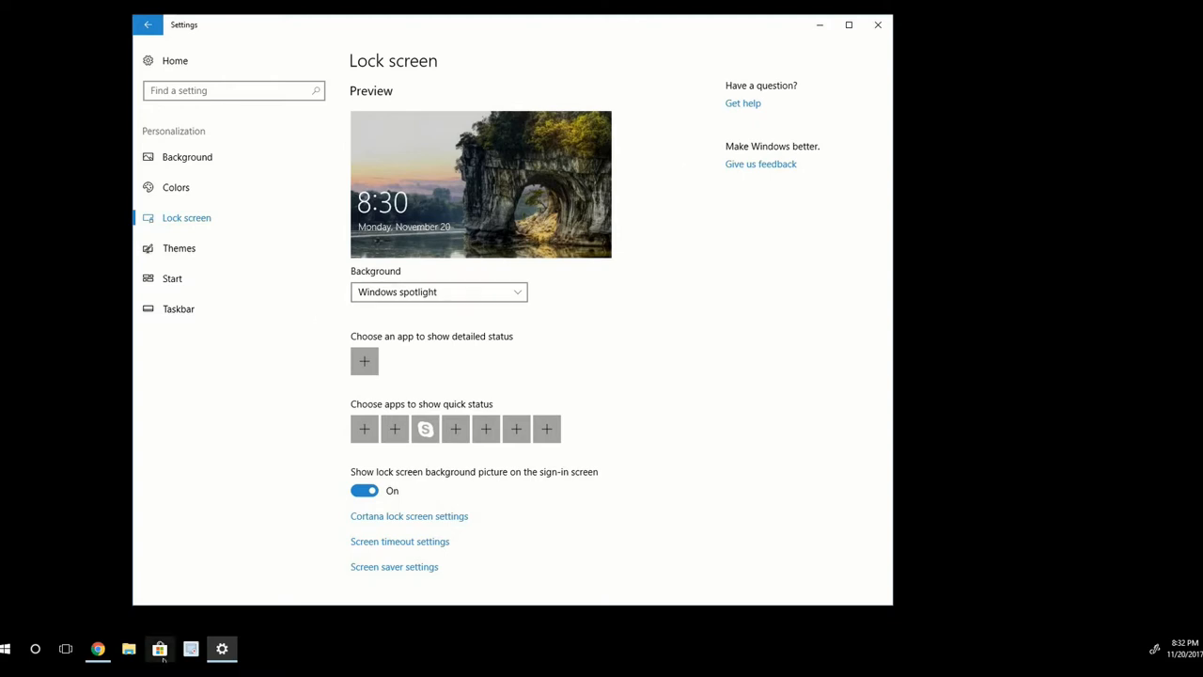
pyautogui.moveTo(159, 648)
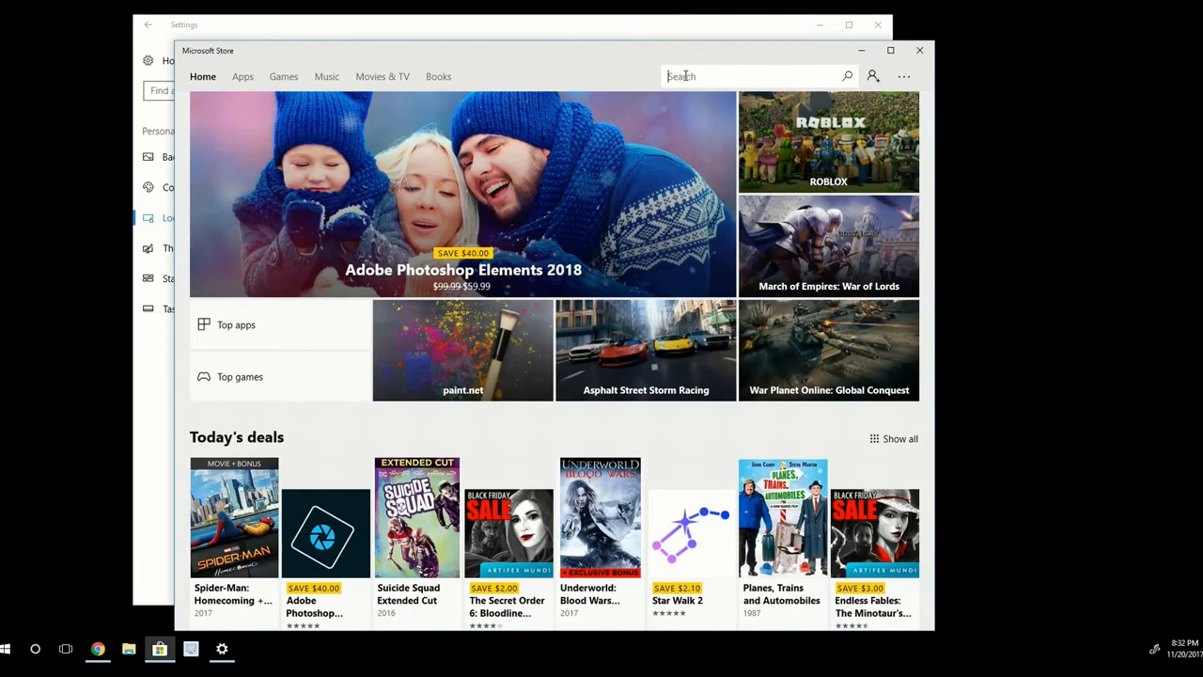
# - Search Microsoft Store for 'spotbright' and install the SpotBright app
pyautogui.write('s')
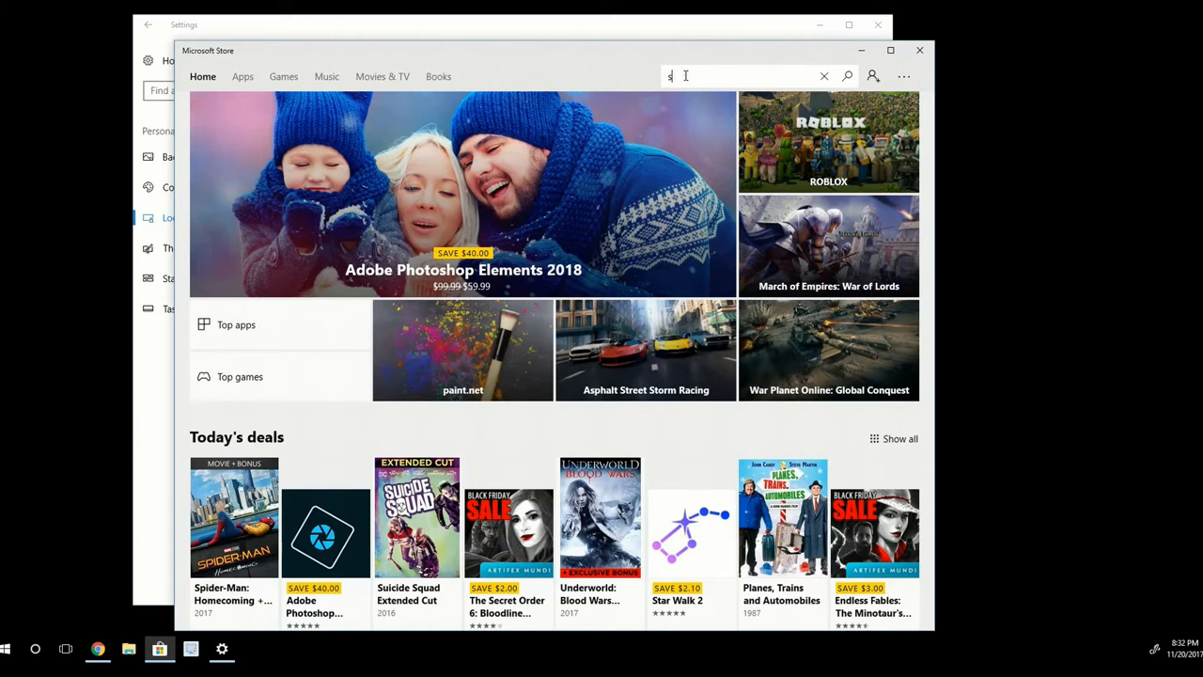
pyautogui.press('enter')
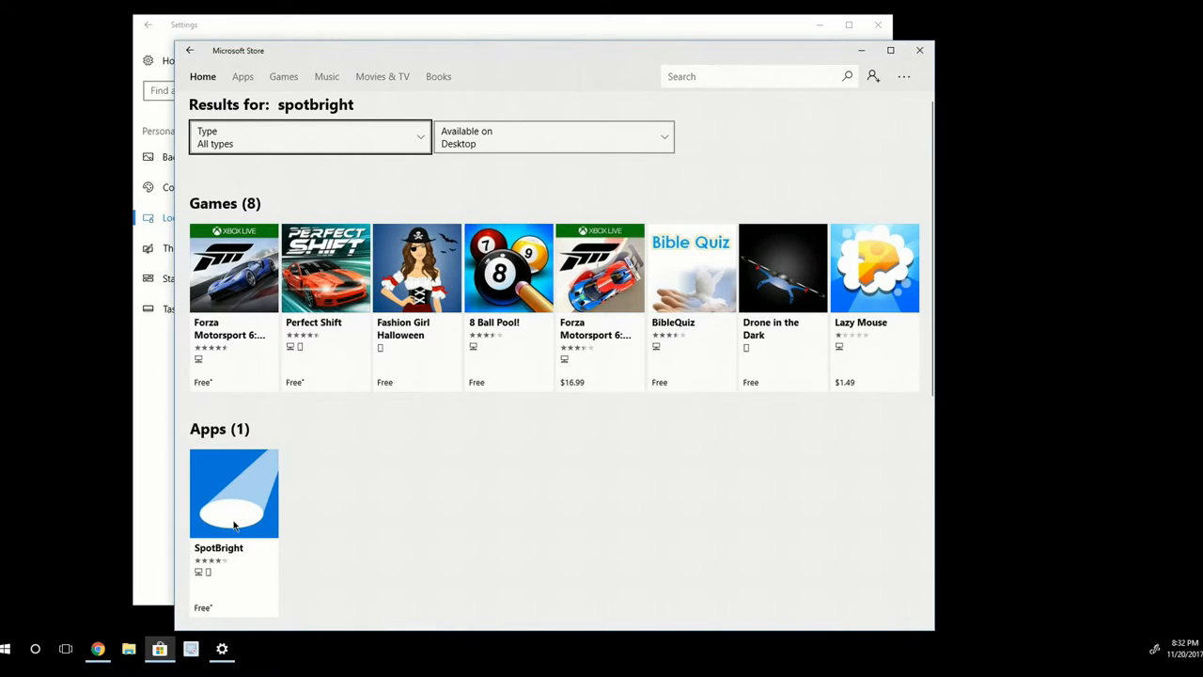
pyautogui.click(234, 492)
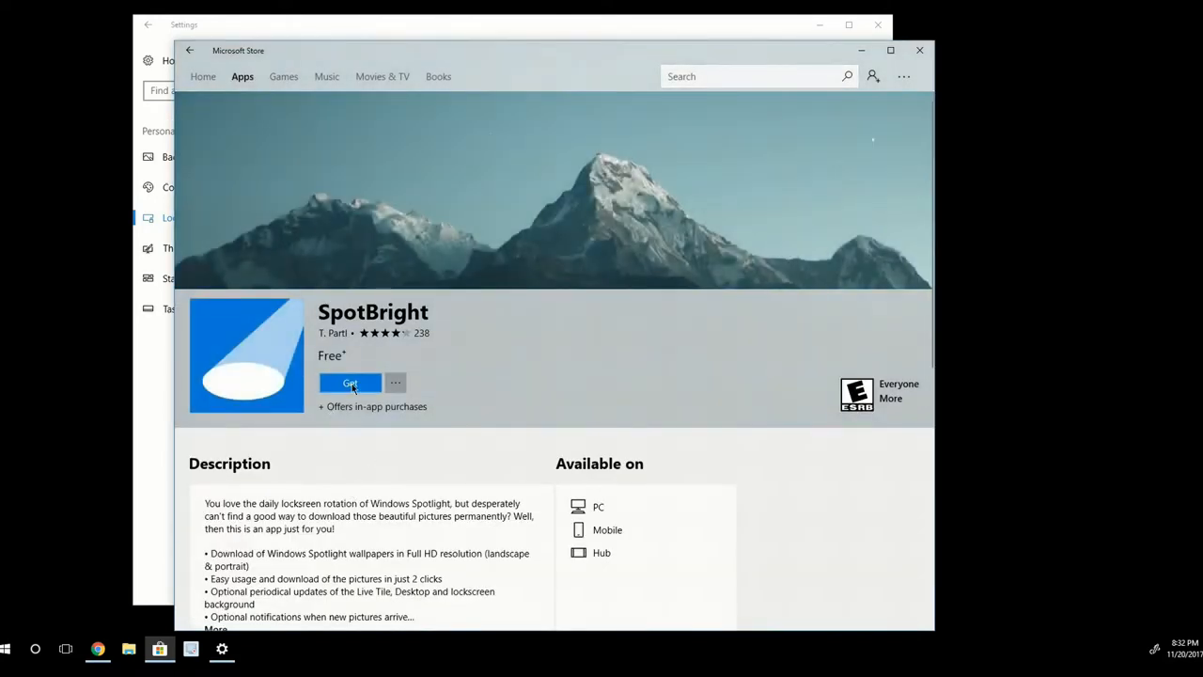
pyautogui.click(349, 383)
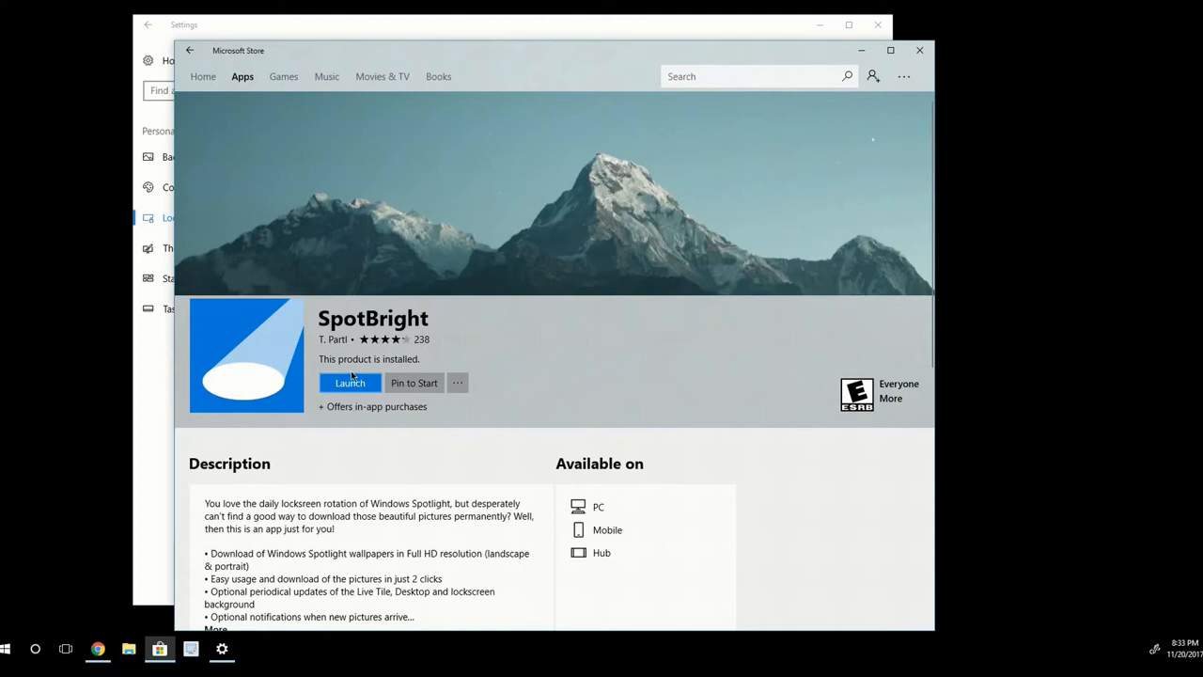
pyautogui.moveTo(14, 641)
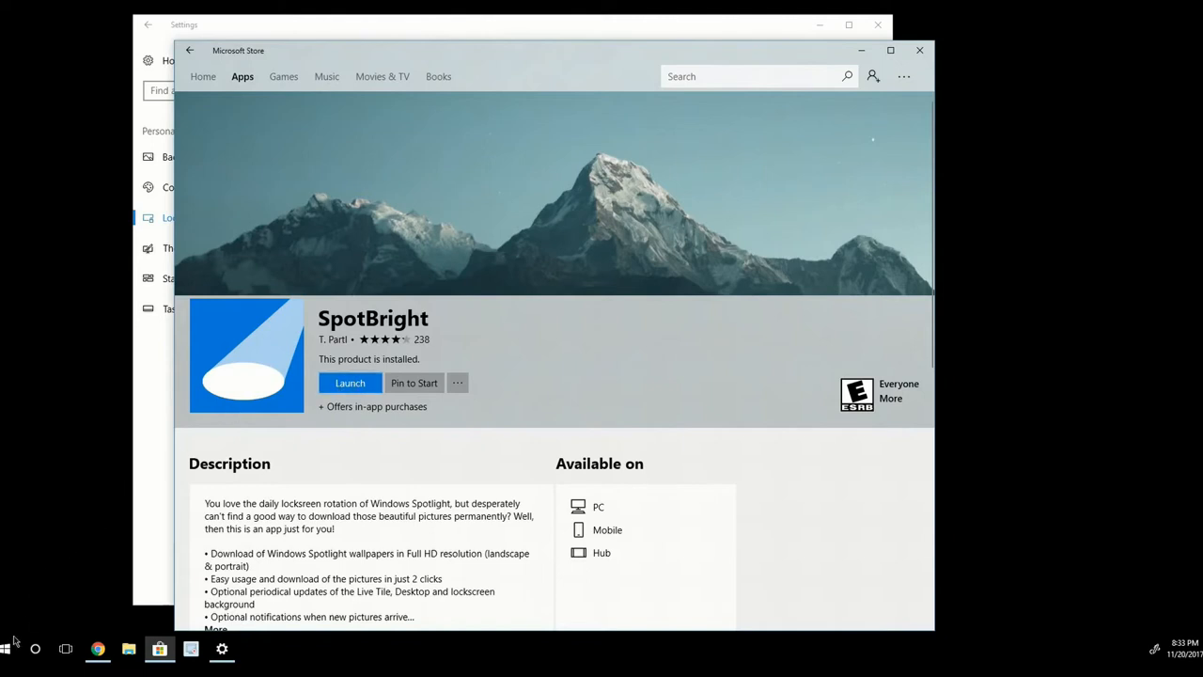
pyautogui.click(9, 648)
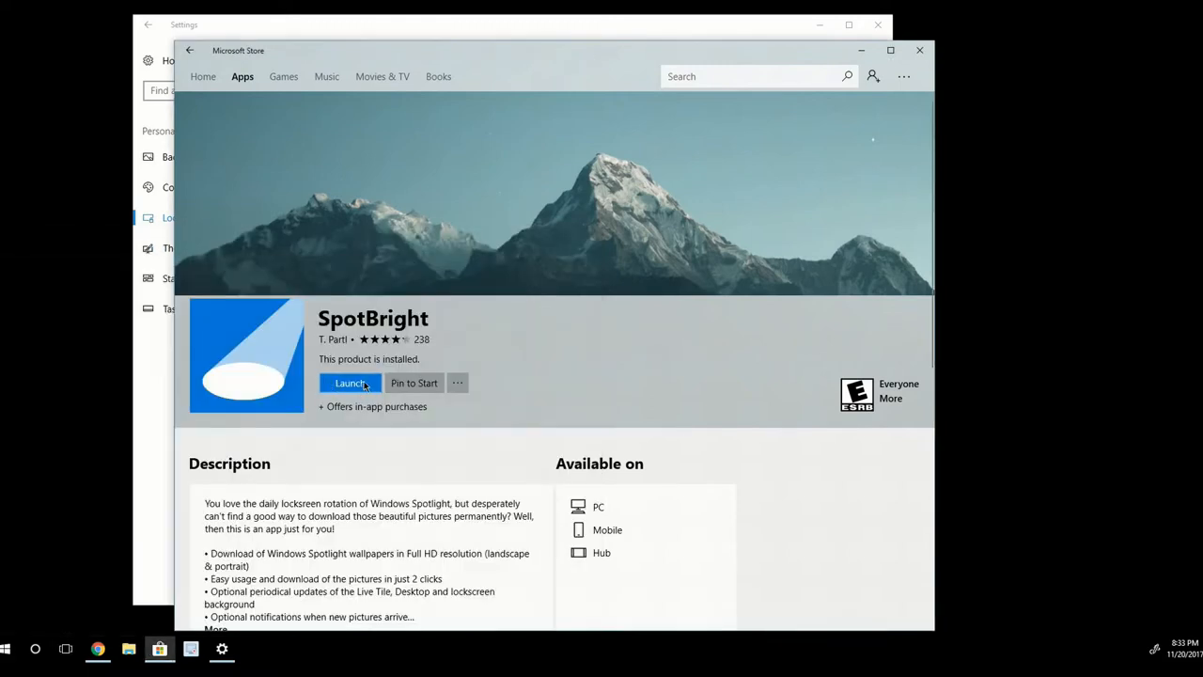
# - Launch SpotBright and start searching for new Spotlight pictures
pyautogui.click(350, 382)
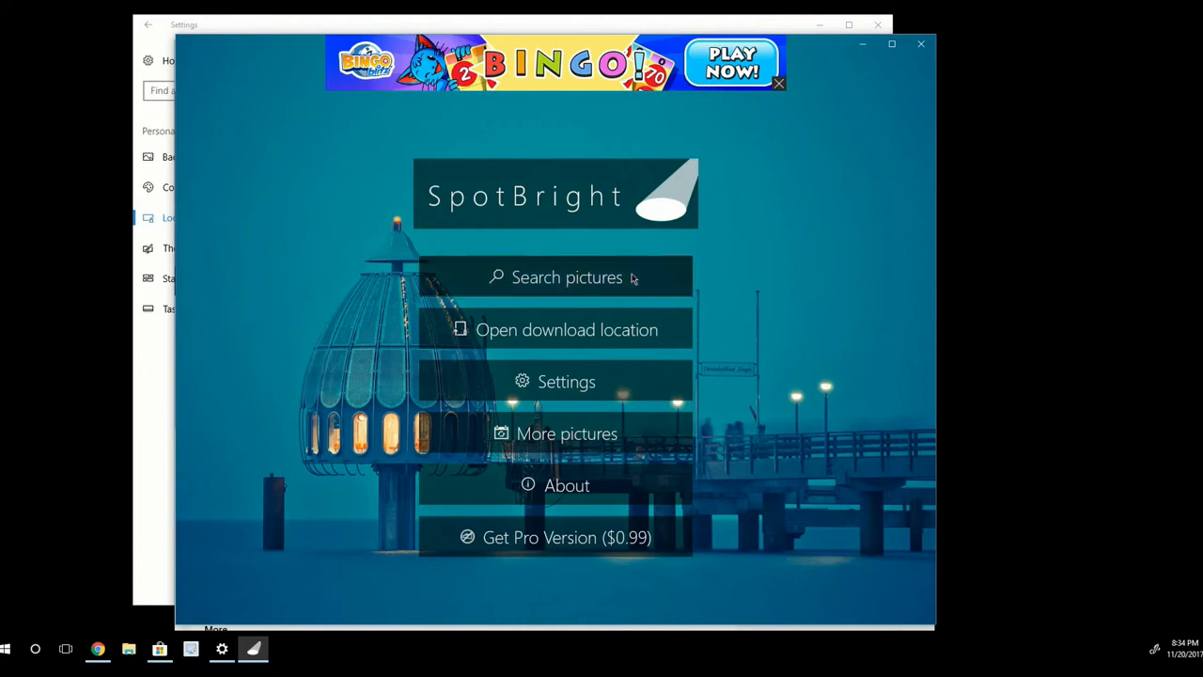
pyautogui.click(567, 276)
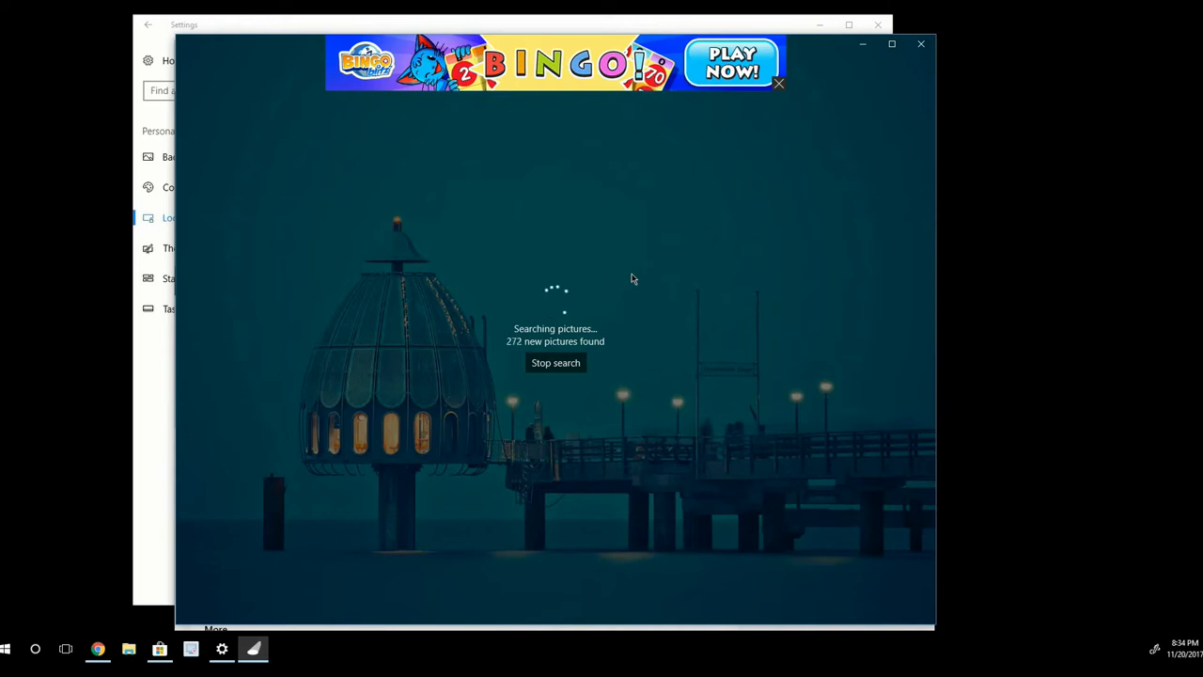
pyautogui.moveTo(556, 366)
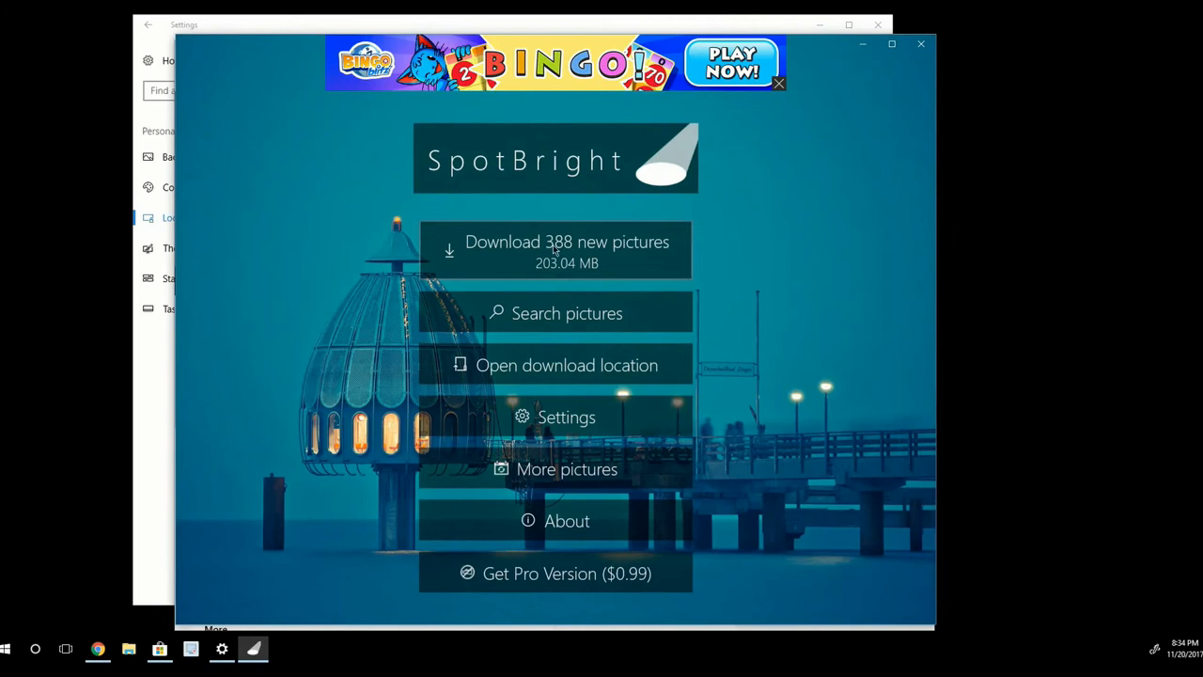
pyautogui.moveTo(539, 252)
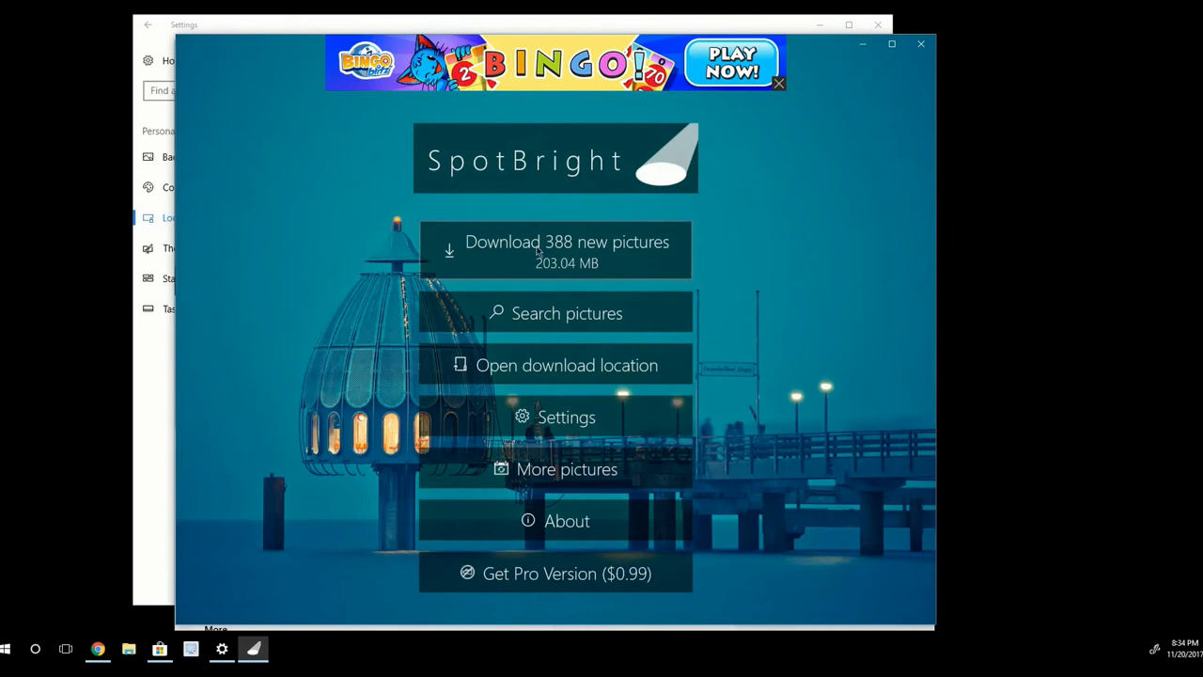
pyautogui.moveTo(553, 269)
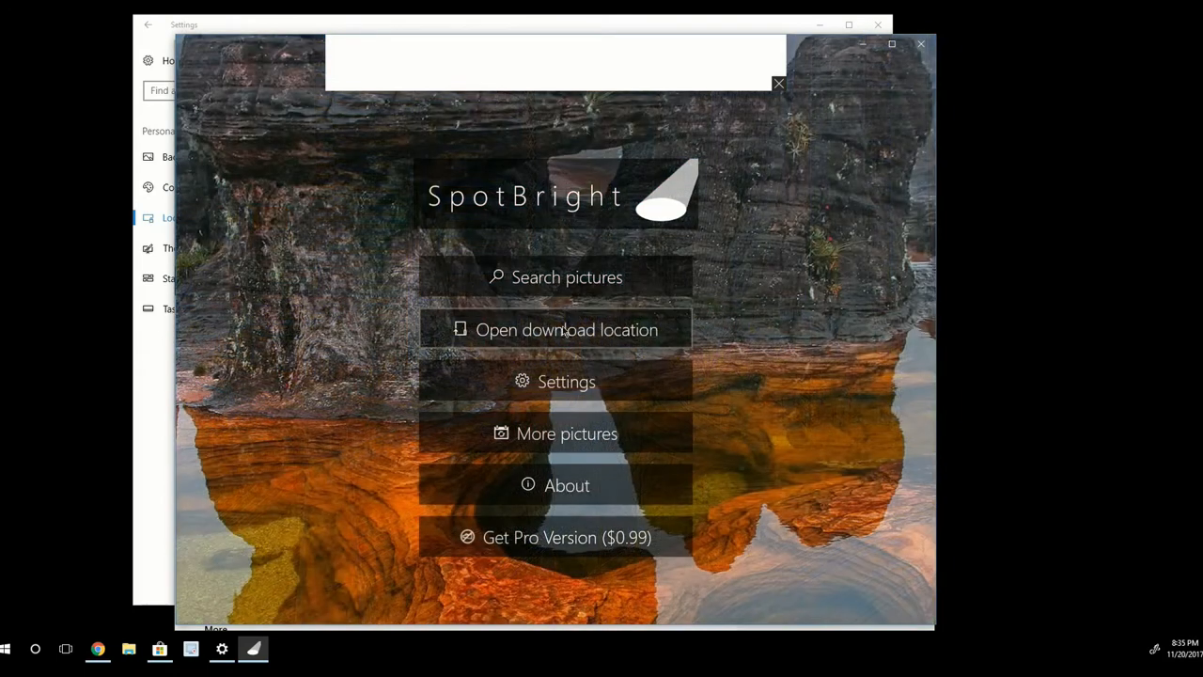
pyautogui.click(567, 329)
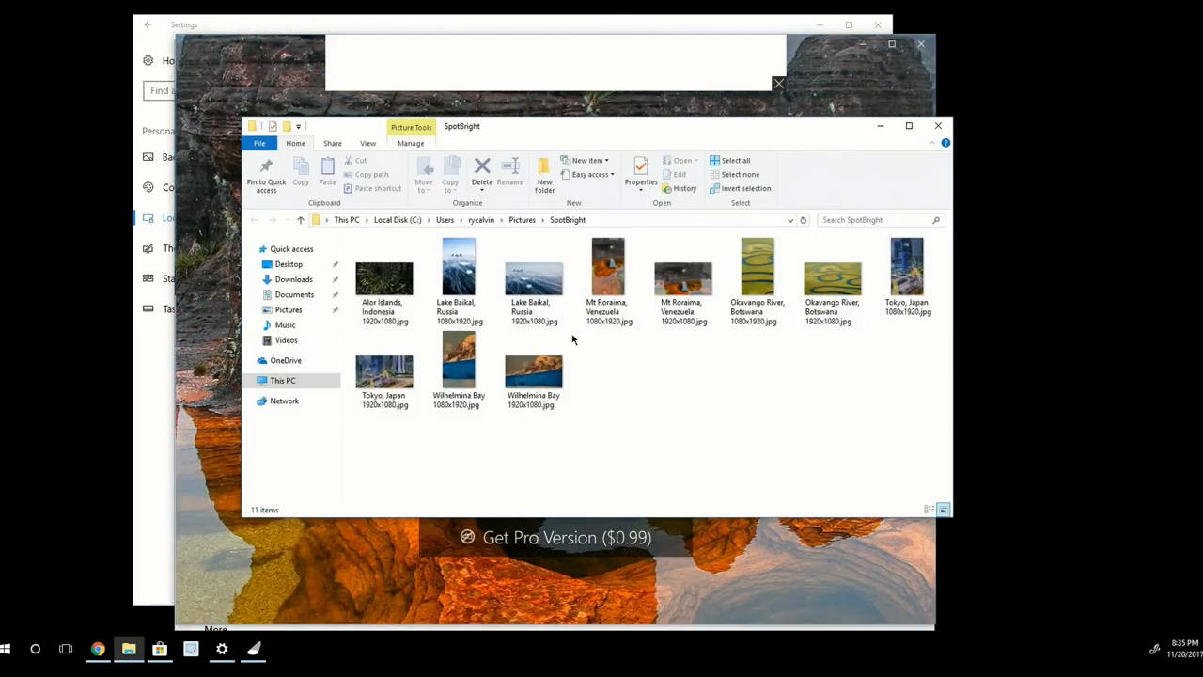
pyautogui.moveTo(395, 422)
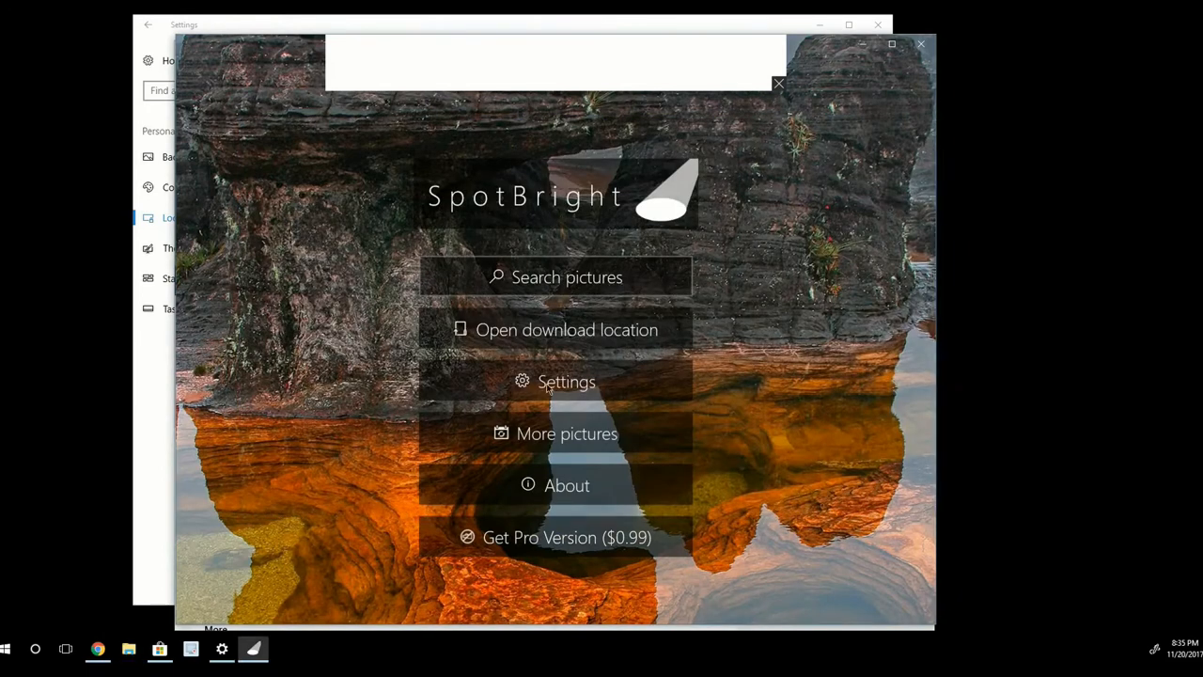
# - Keep SpotBright's update interval at 30 minutes in Settings, then close the app
pyautogui.click(566, 381)
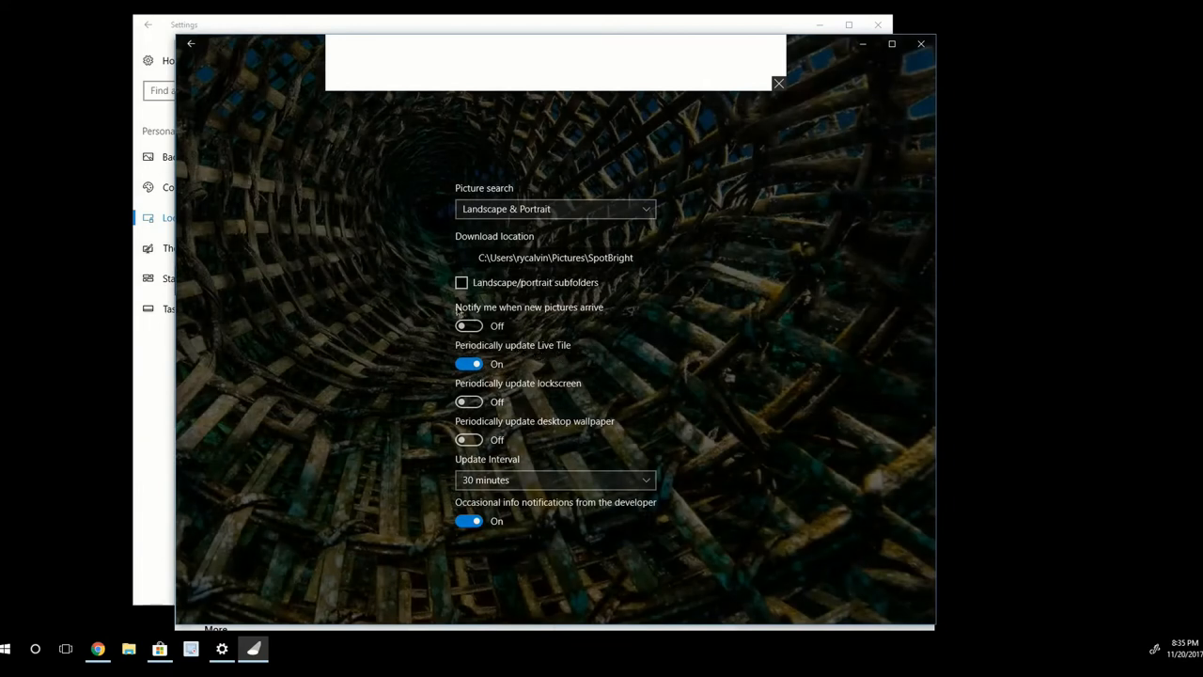
pyautogui.moveTo(568, 317)
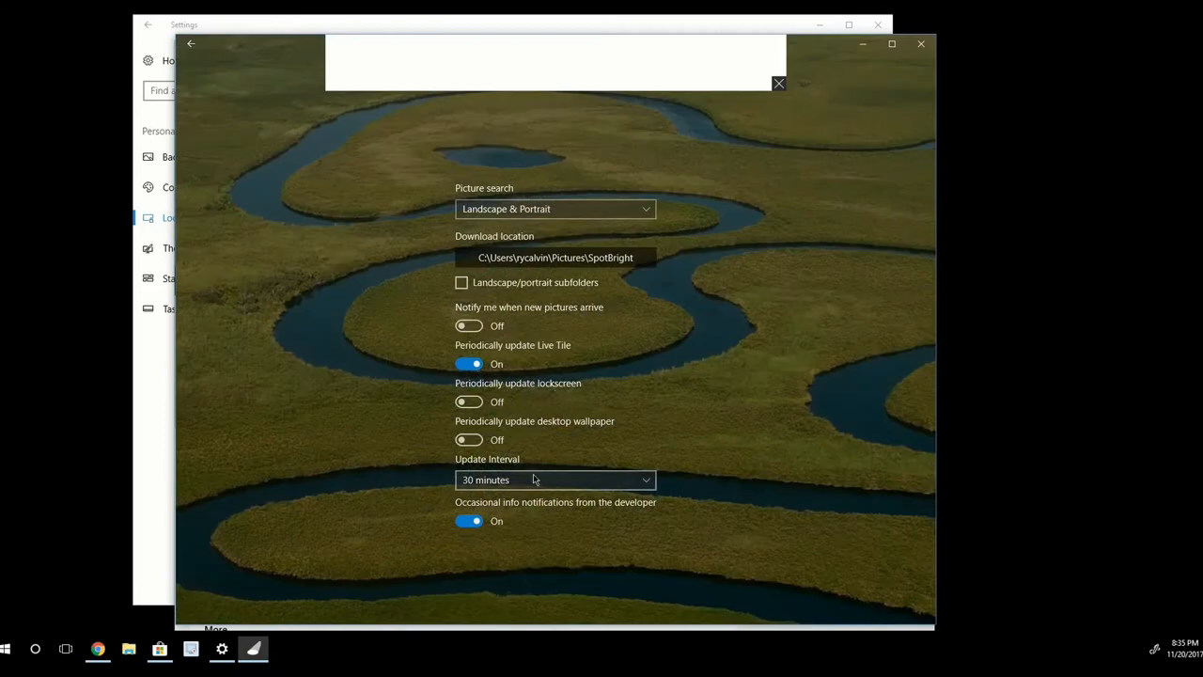
pyautogui.click(553, 479)
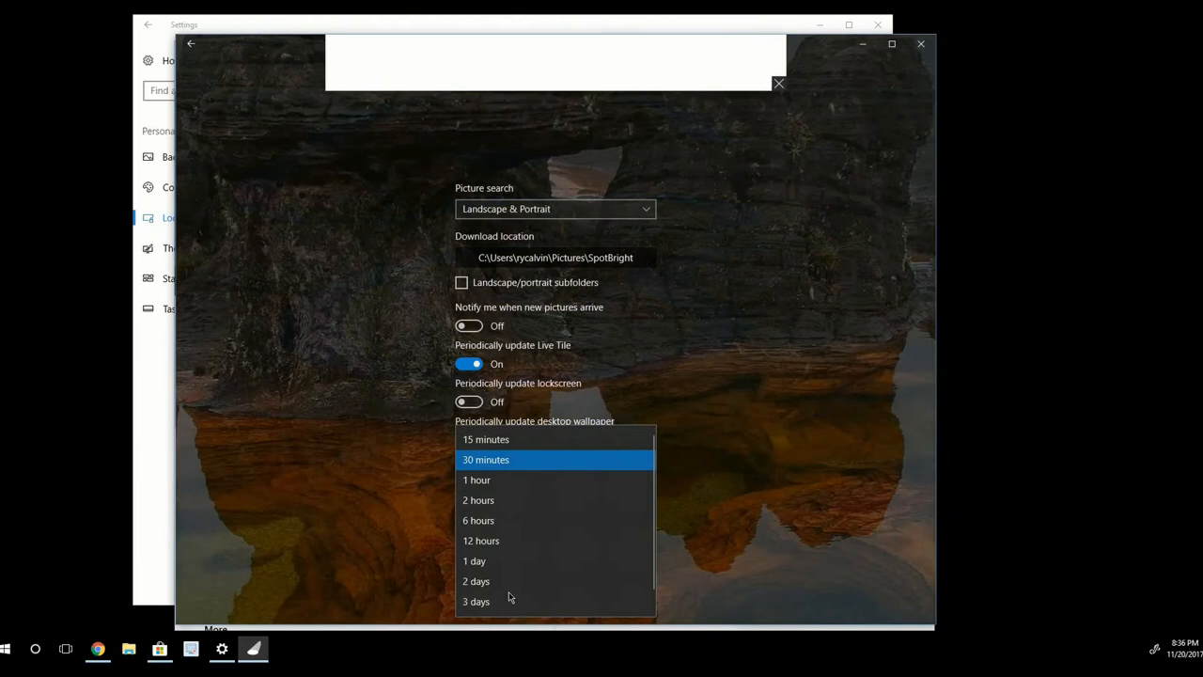
pyautogui.click(485, 459)
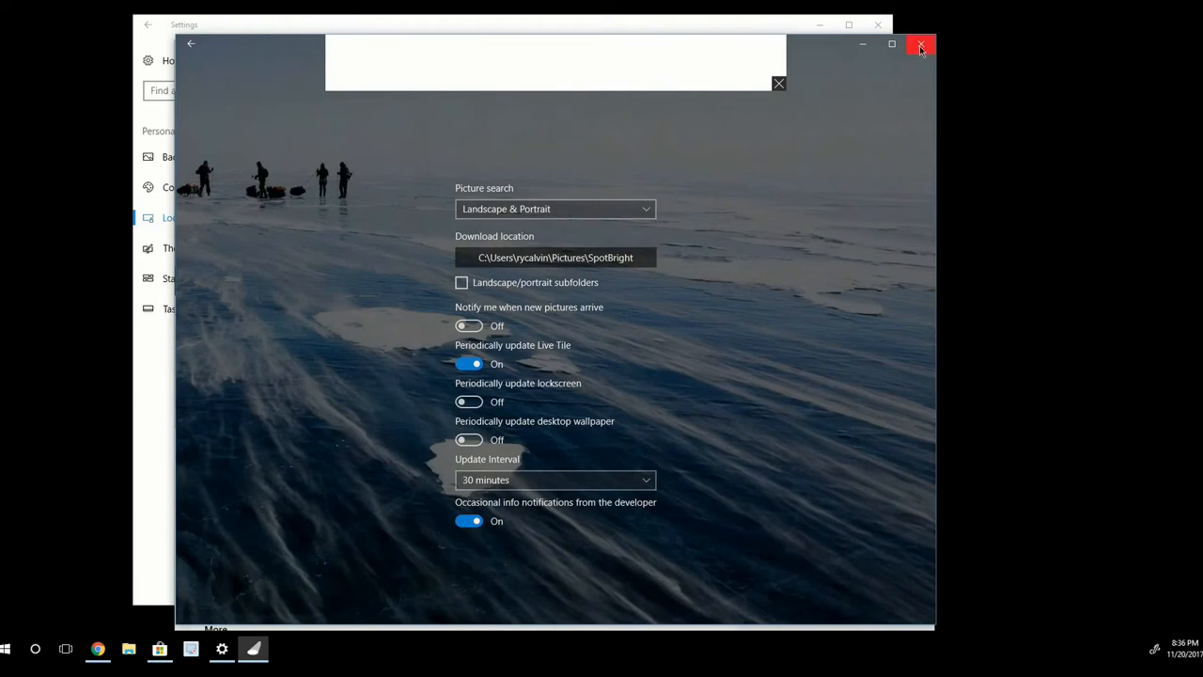
pyautogui.click(920, 45)
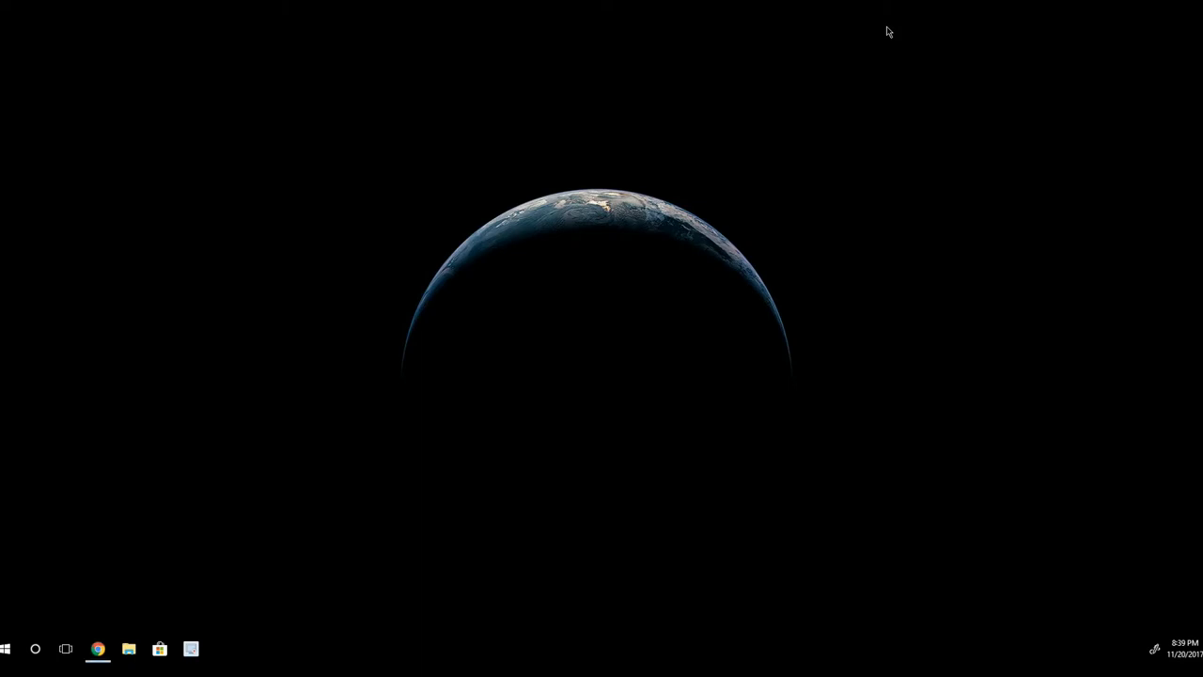
# - Keep Windows spotlight as the lock screen background under Personalization
pyautogui.click(222, 649)
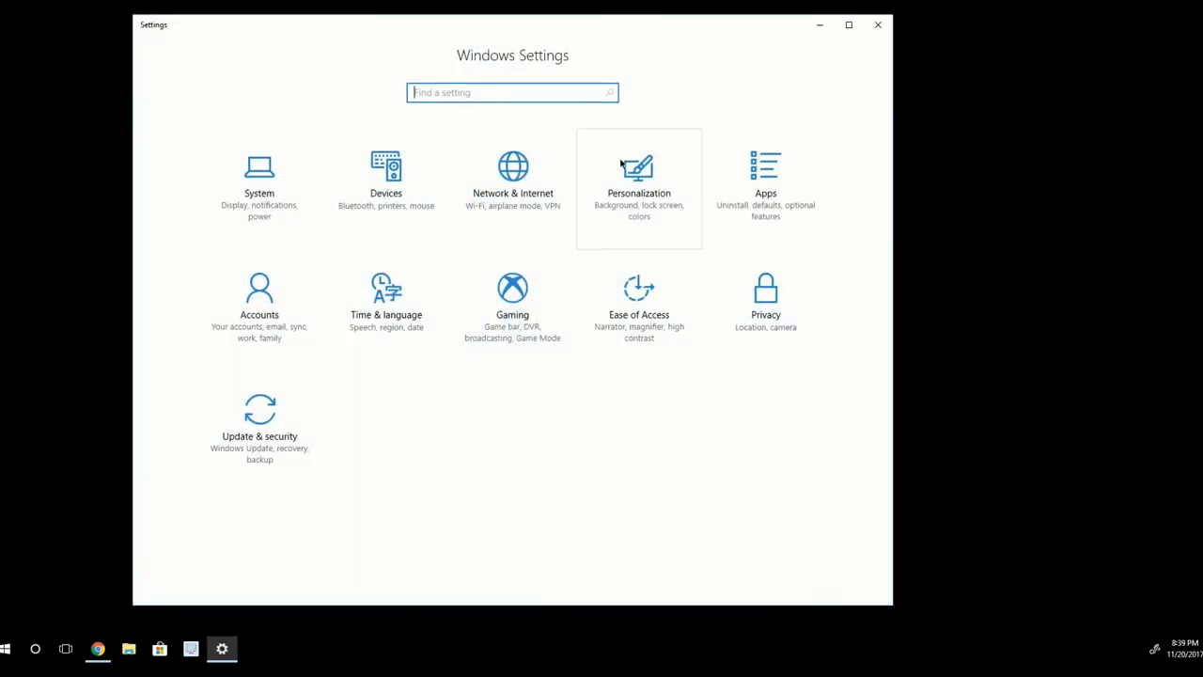
pyautogui.click(638, 188)
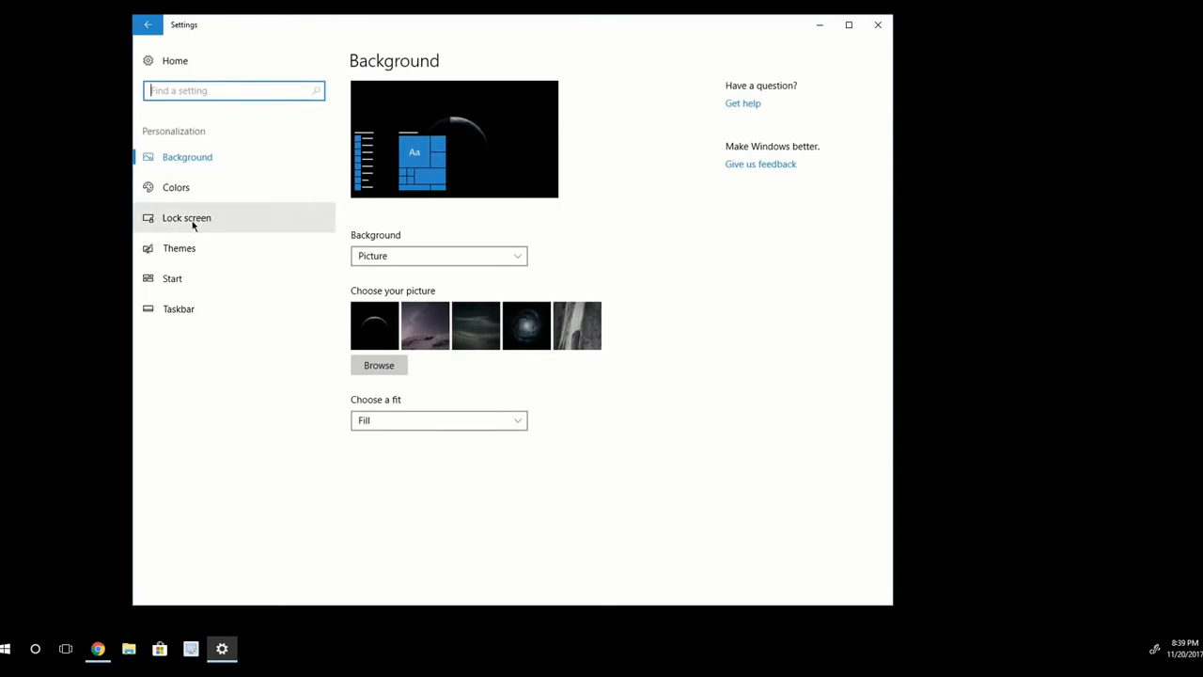
pyautogui.click(186, 217)
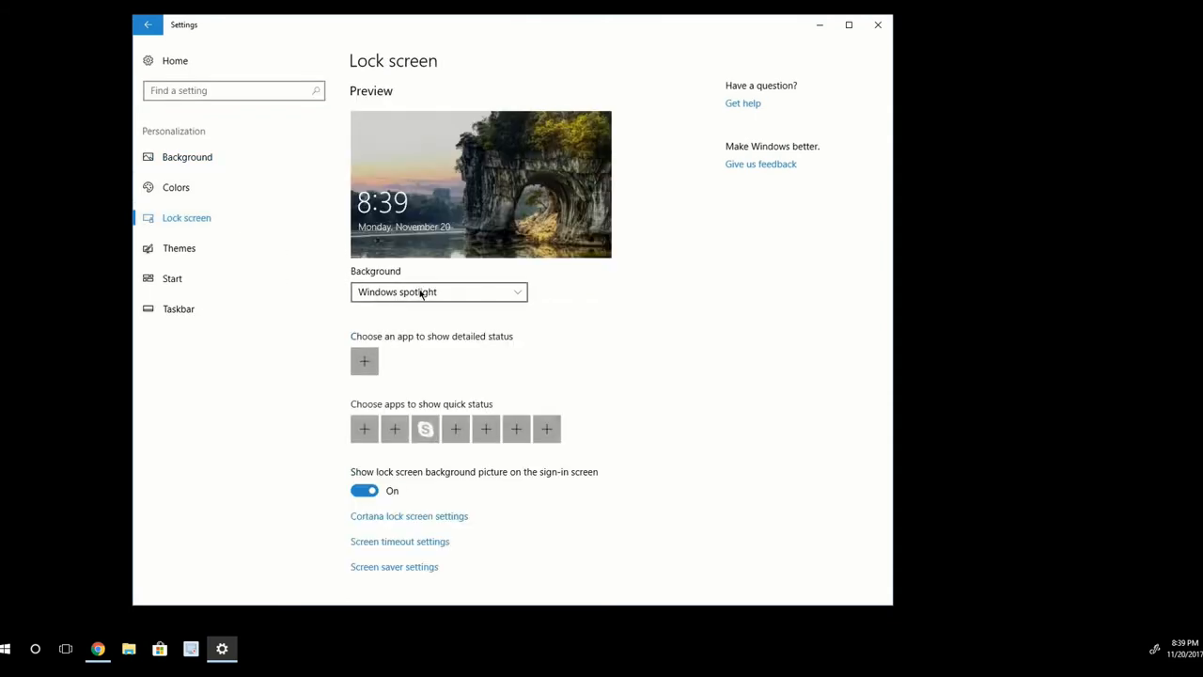
pyautogui.click(438, 291)
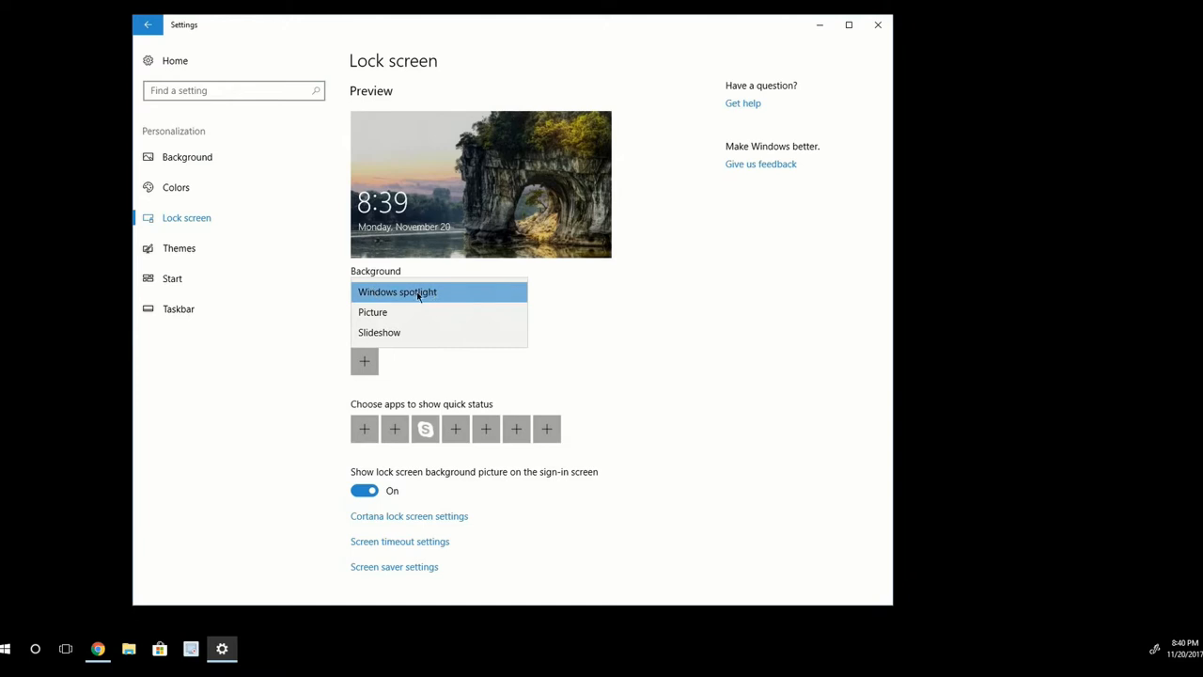
pyautogui.click(397, 292)
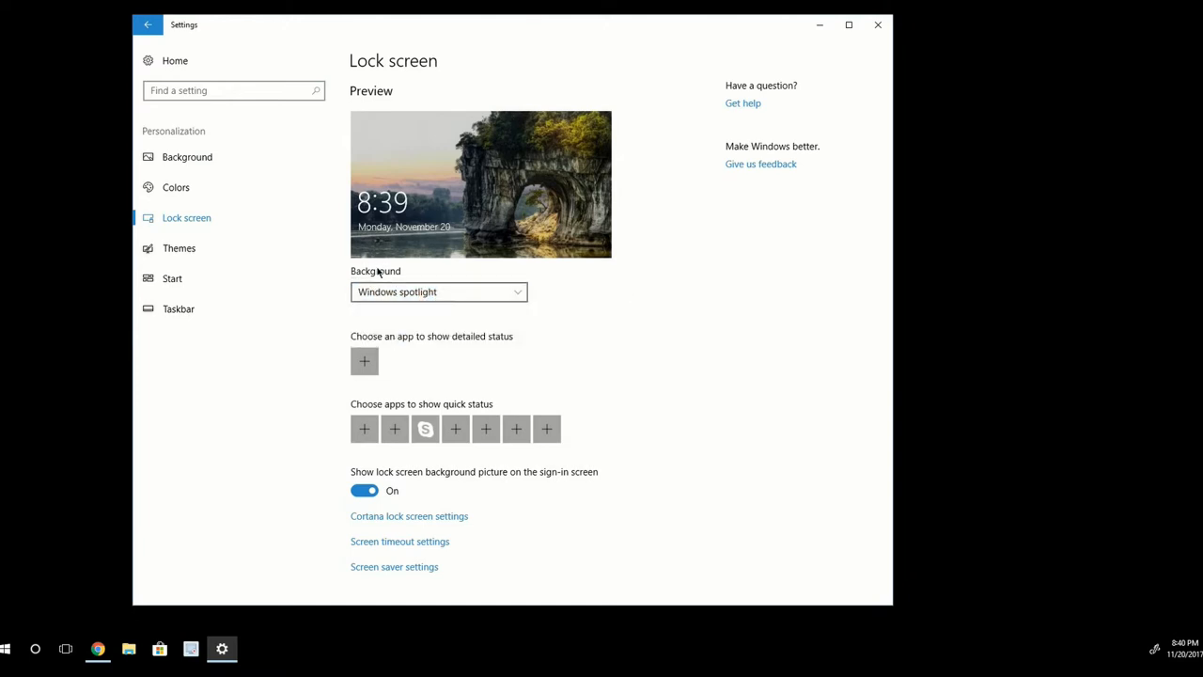
pyautogui.moveTo(320, 318)
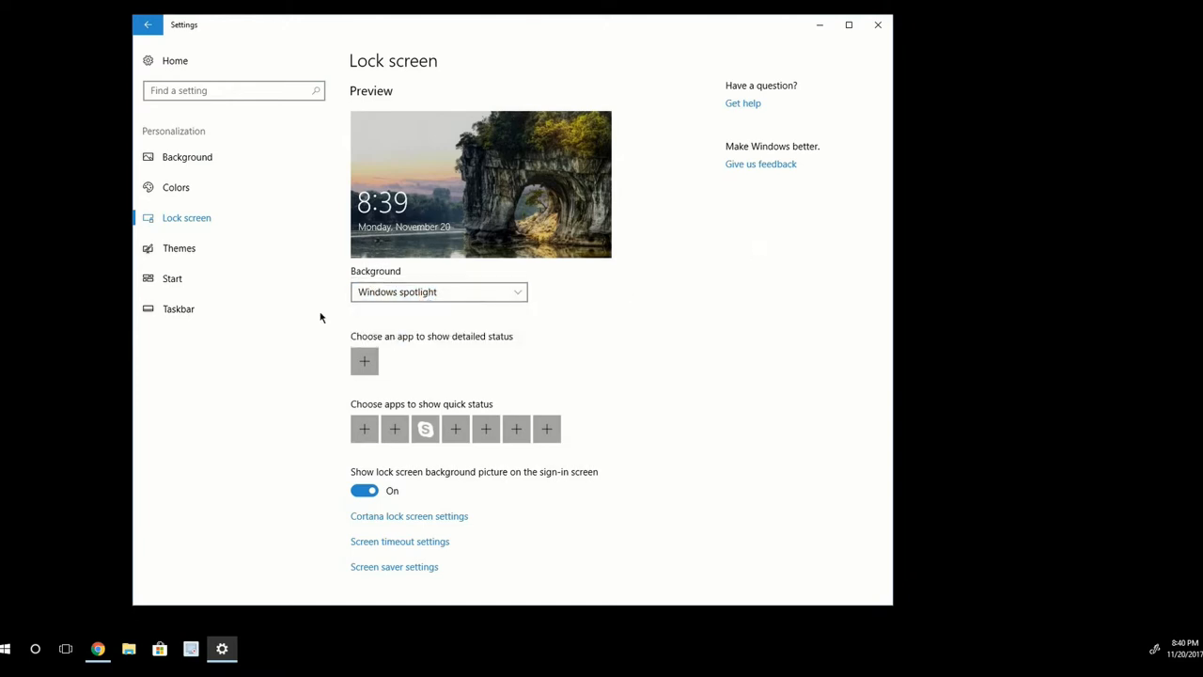
# - Turn on File name extensions and Hidden items in File Explorer's View options
pyautogui.click(128, 649)
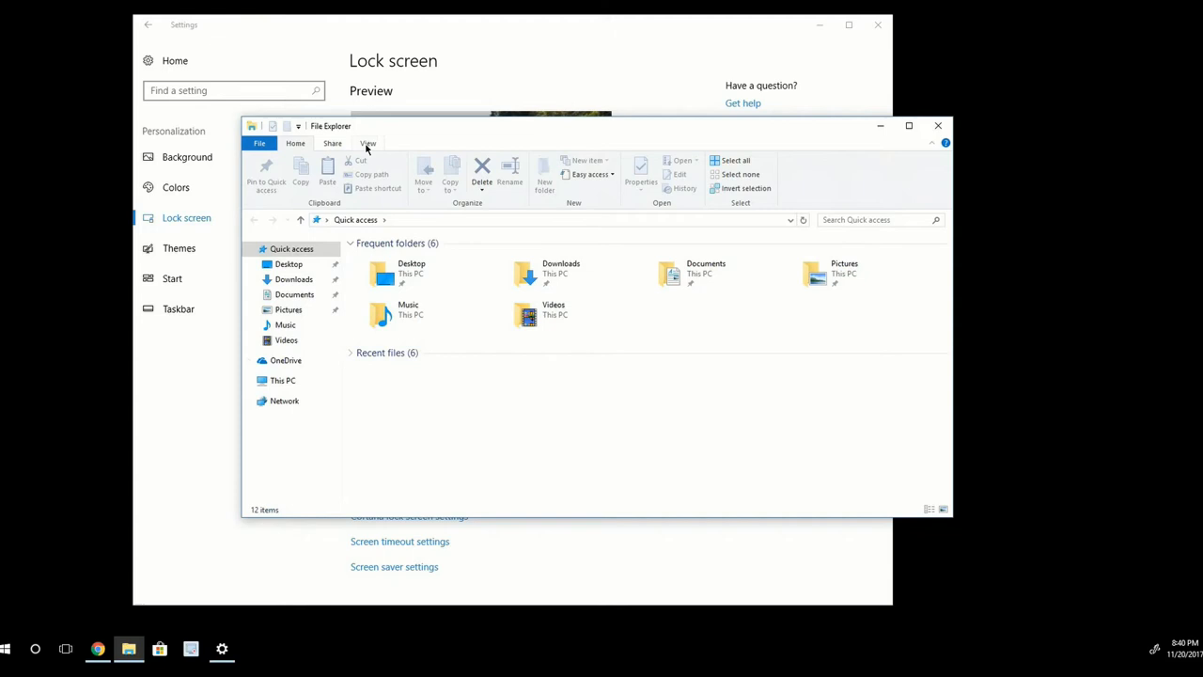
pyautogui.click(367, 143)
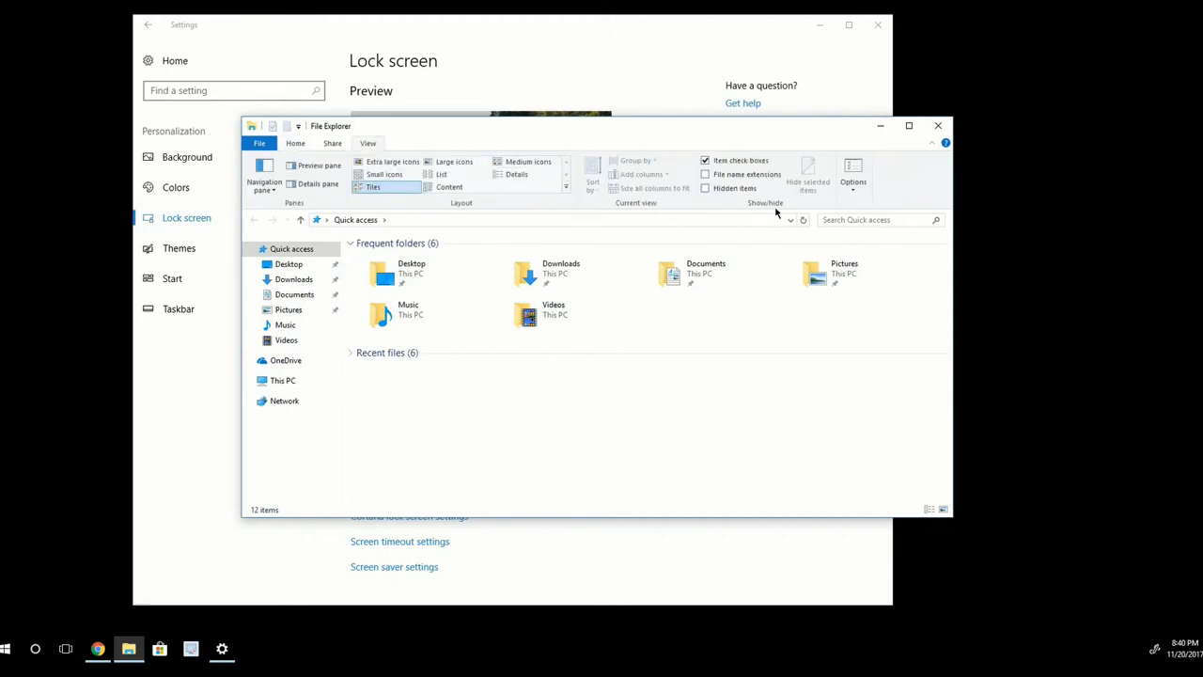
pyautogui.moveTo(726, 202)
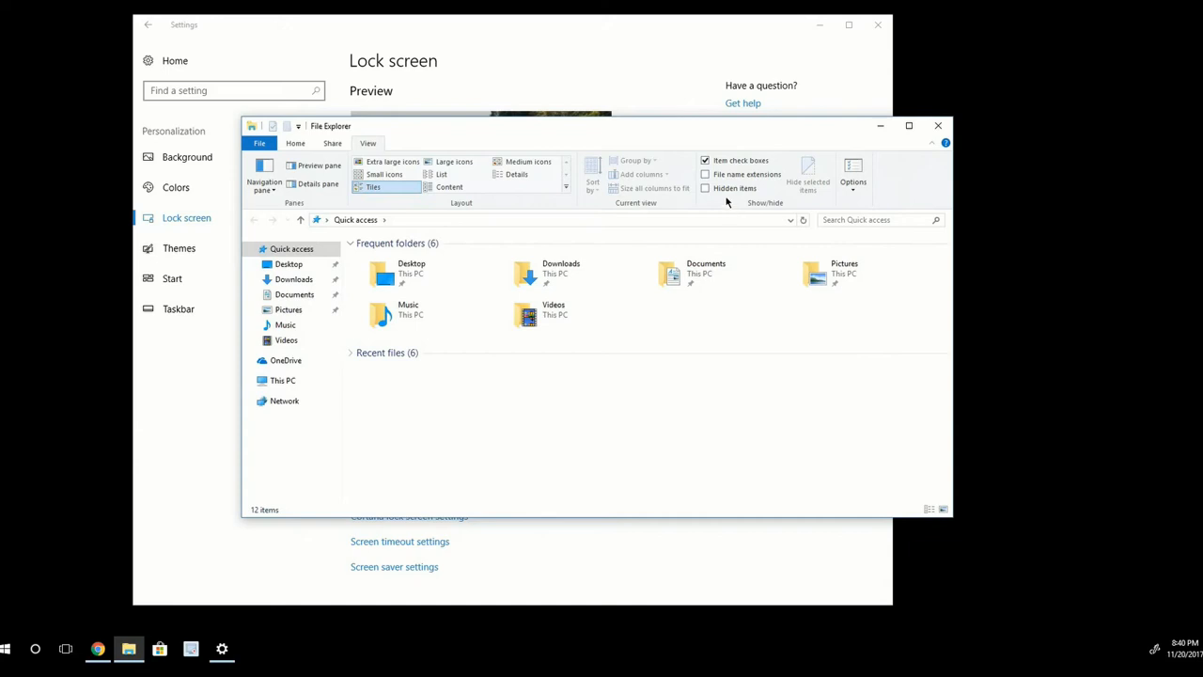
pyautogui.click(706, 174)
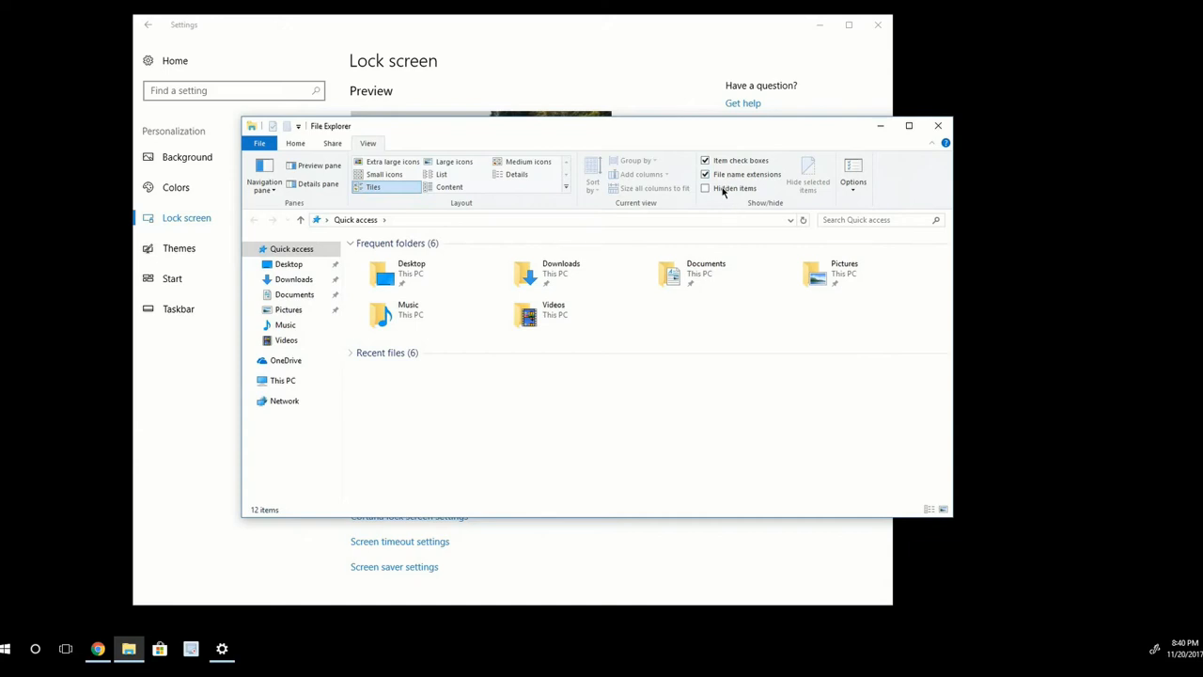
pyautogui.click(706, 188)
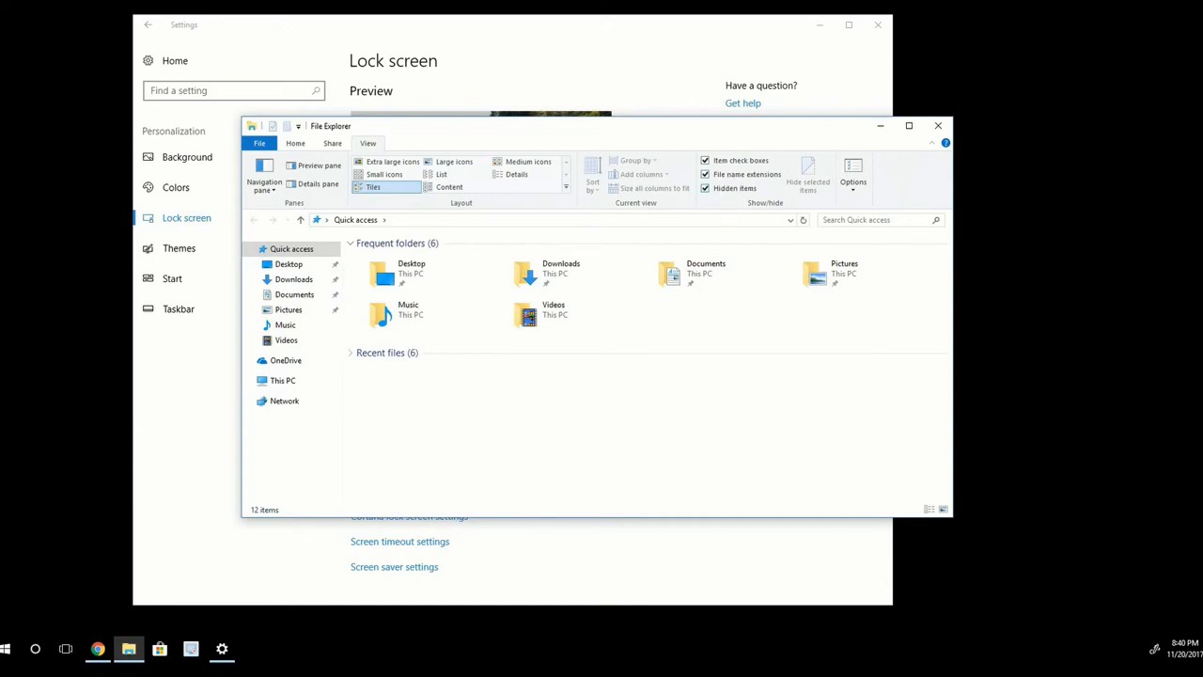
pyautogui.moveTo(734, 413)
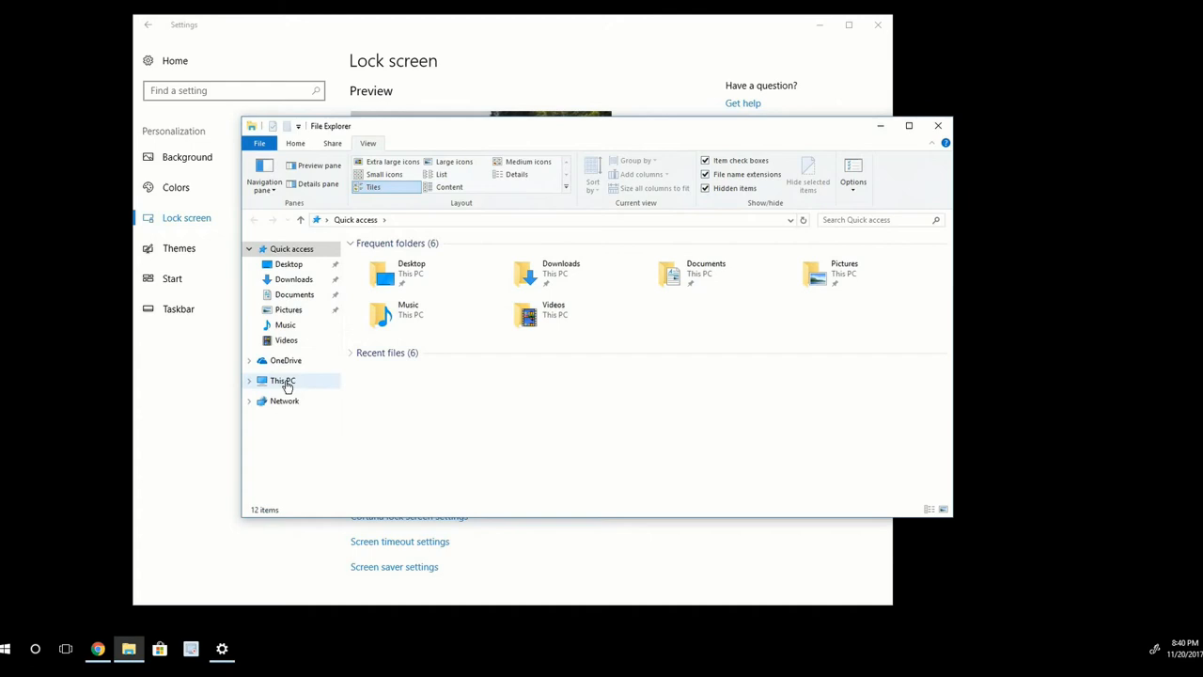
# - Browse This PC > Local Disk (C:) > Users into your own profile folder
pyautogui.click(282, 380)
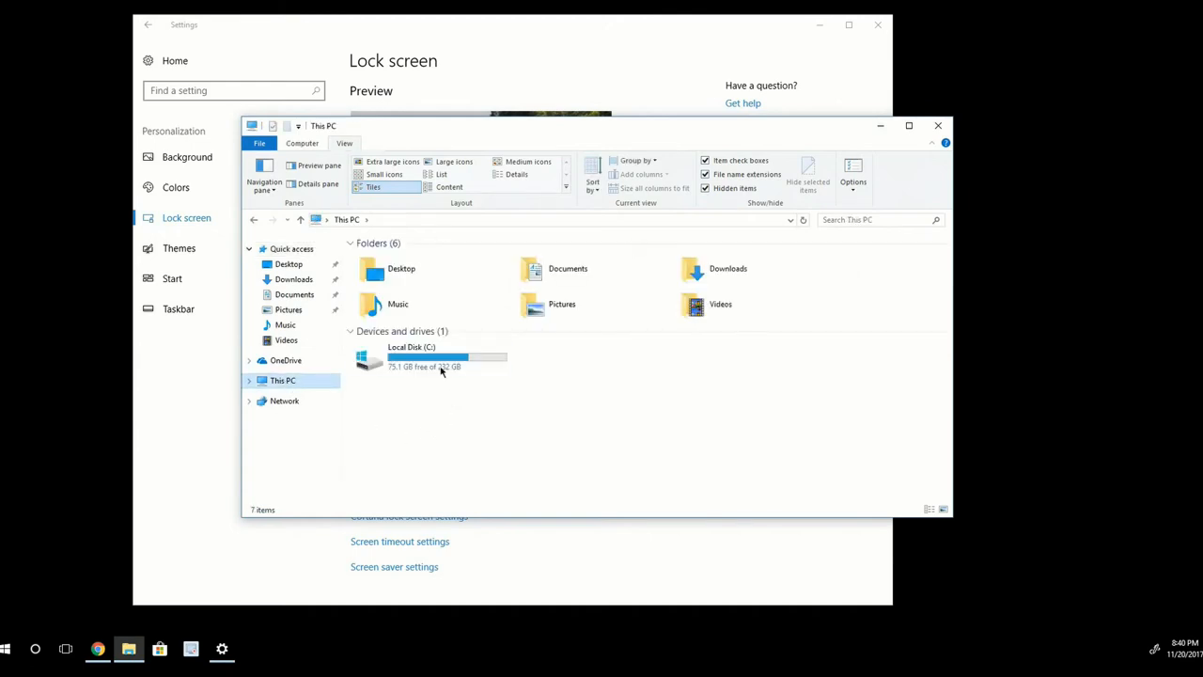
pyautogui.doubleClick(411, 357)
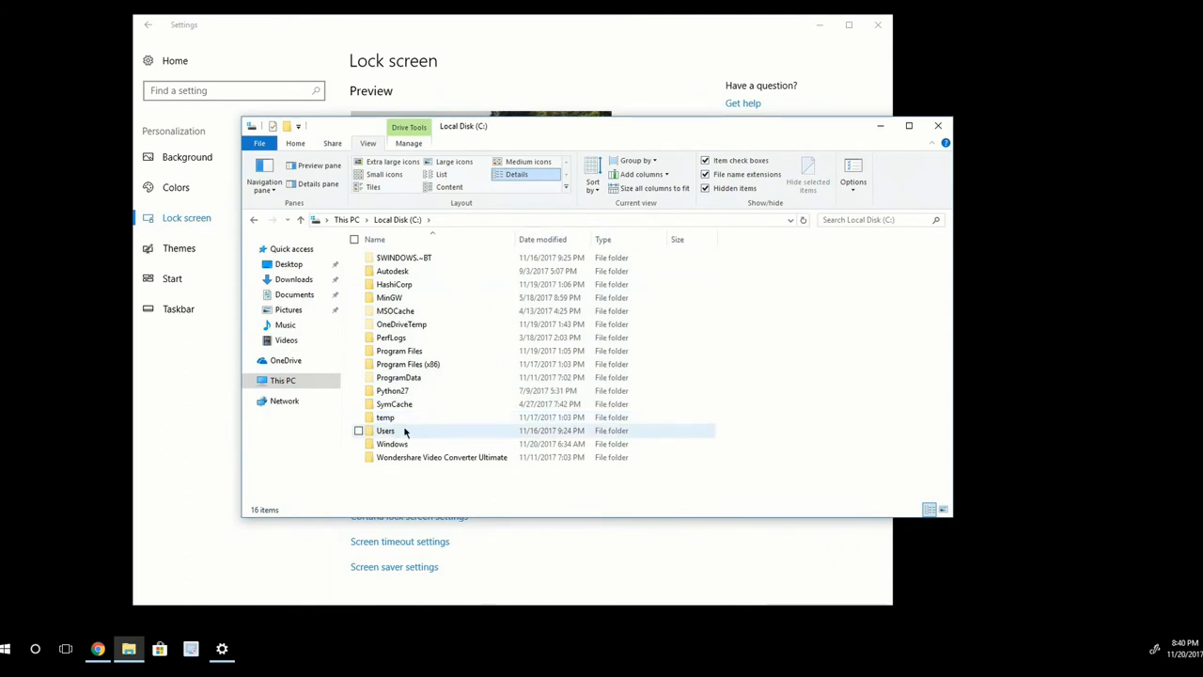
pyautogui.doubleClick(385, 430)
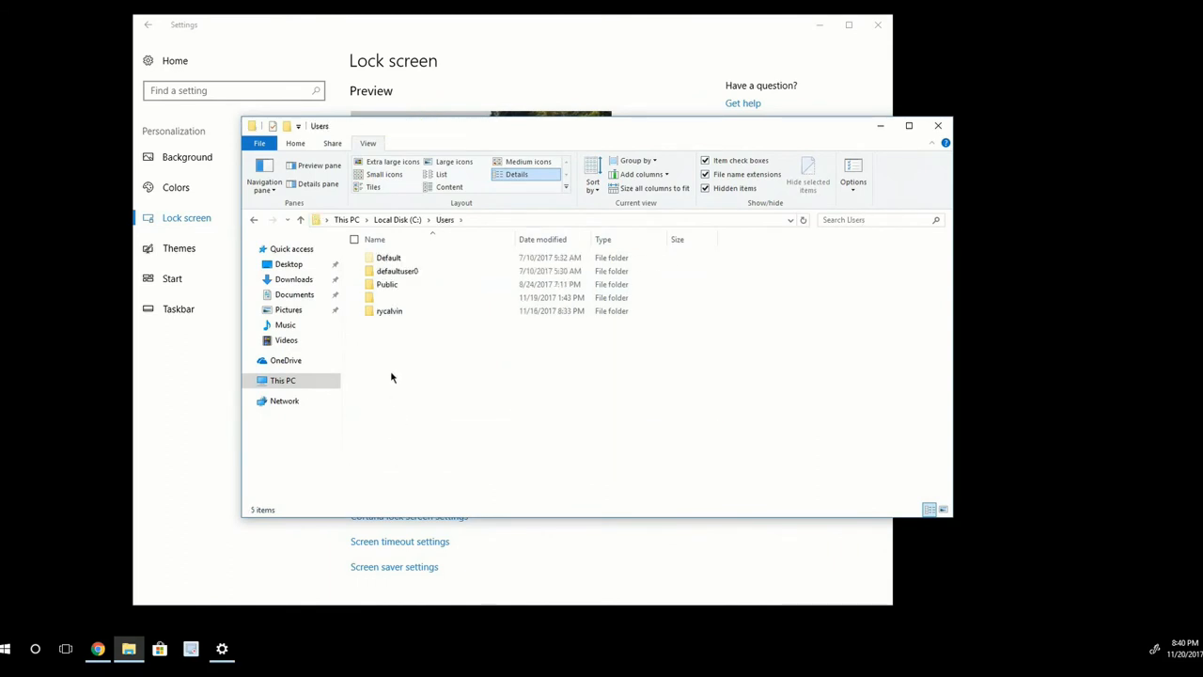
pyautogui.moveTo(406, 367)
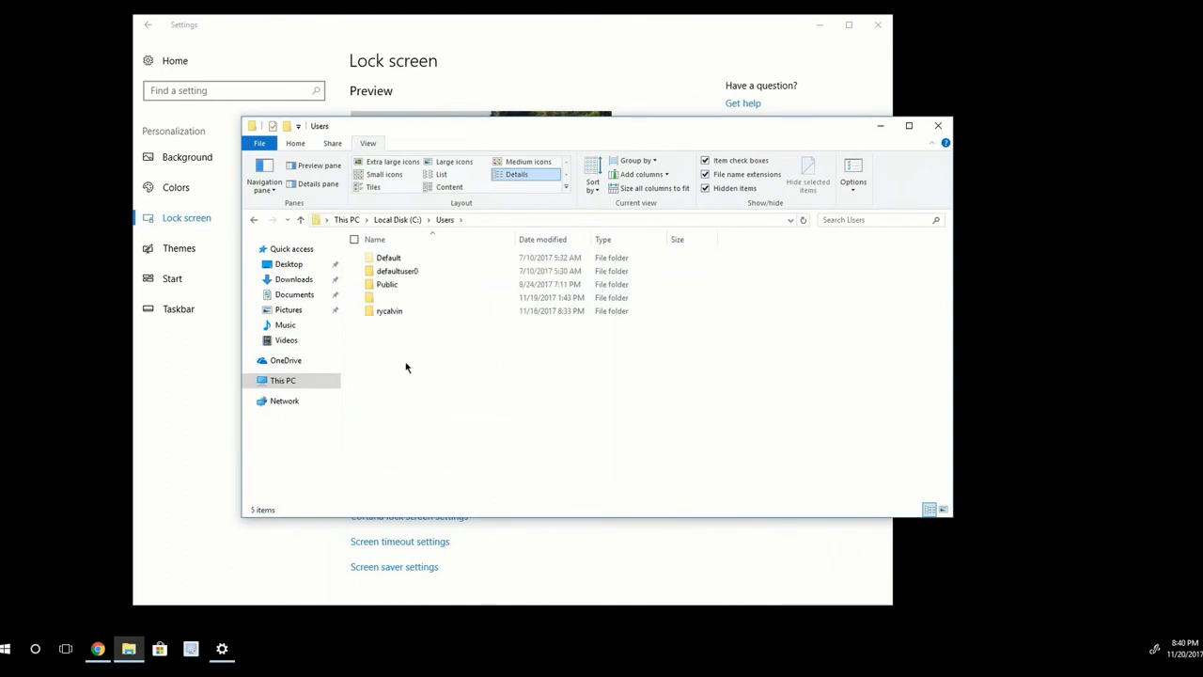
pyautogui.click(389, 311)
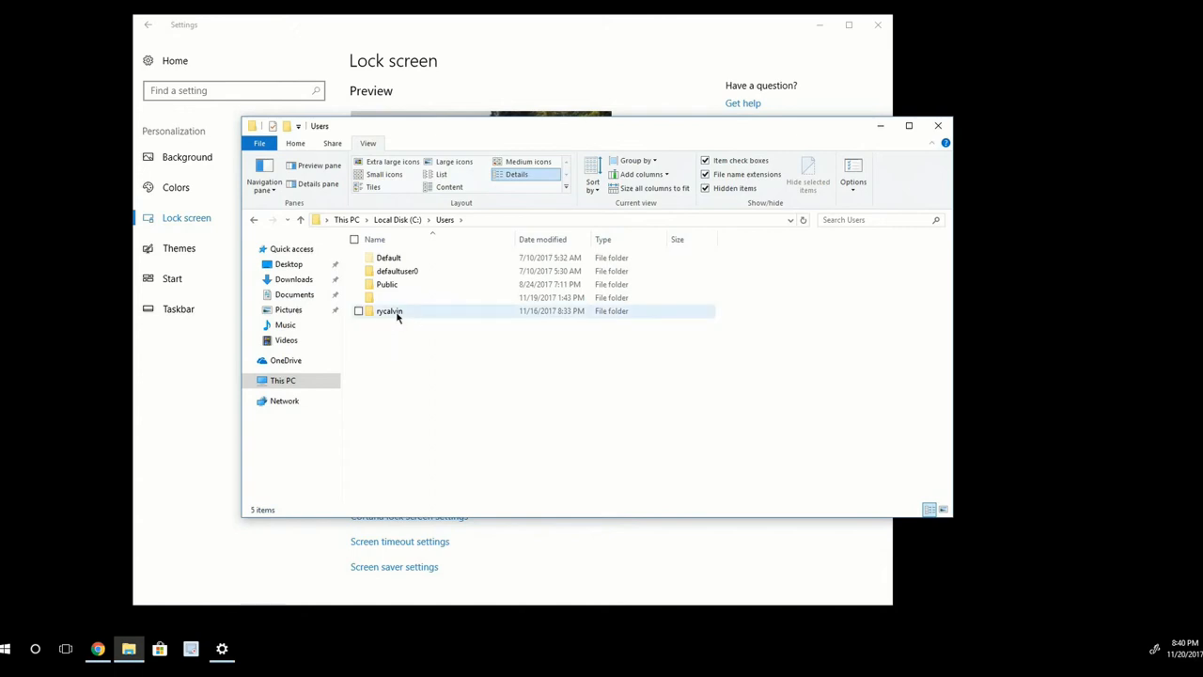
pyautogui.moveTo(389, 311)
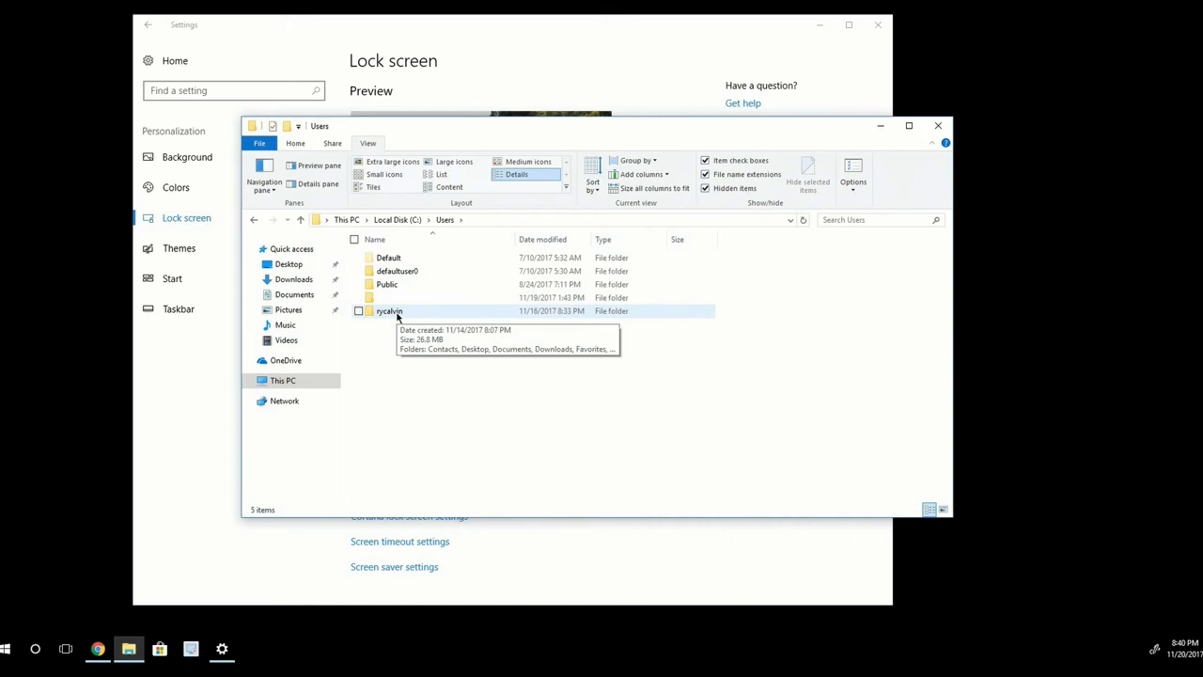
pyautogui.doubleClick(390, 311)
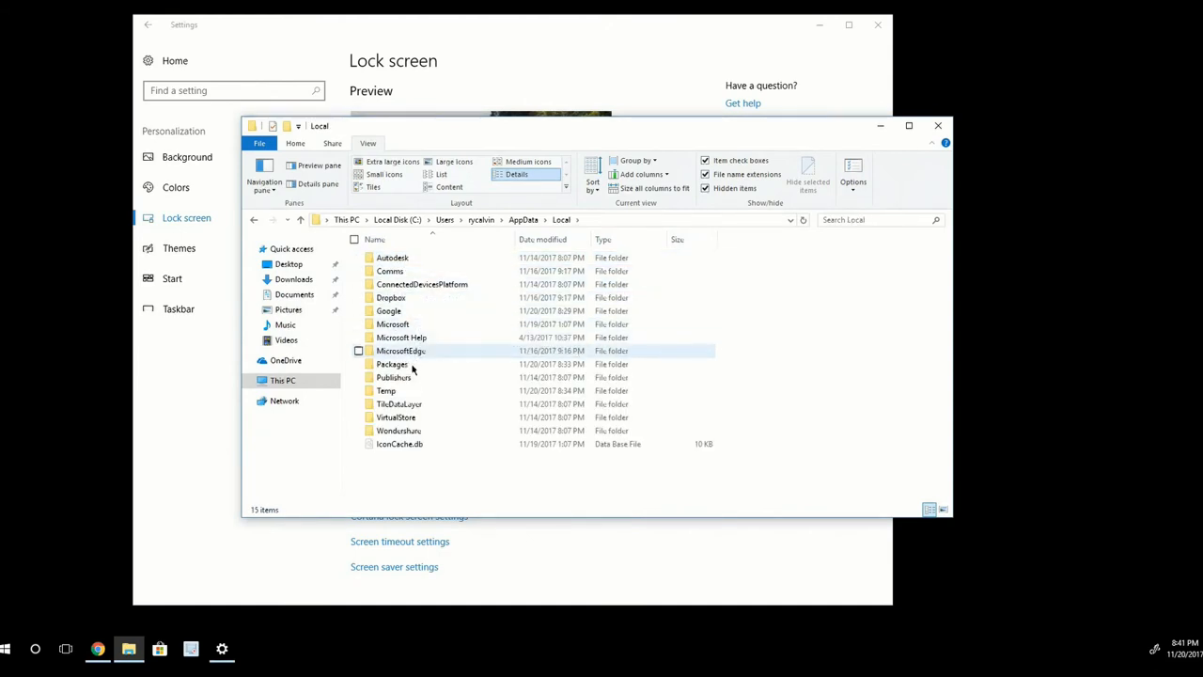
# - Open Packages > Microsoft.Windows.ContentDeliveryManager > LocalState > Assets
pyautogui.doubleClick(392, 363)
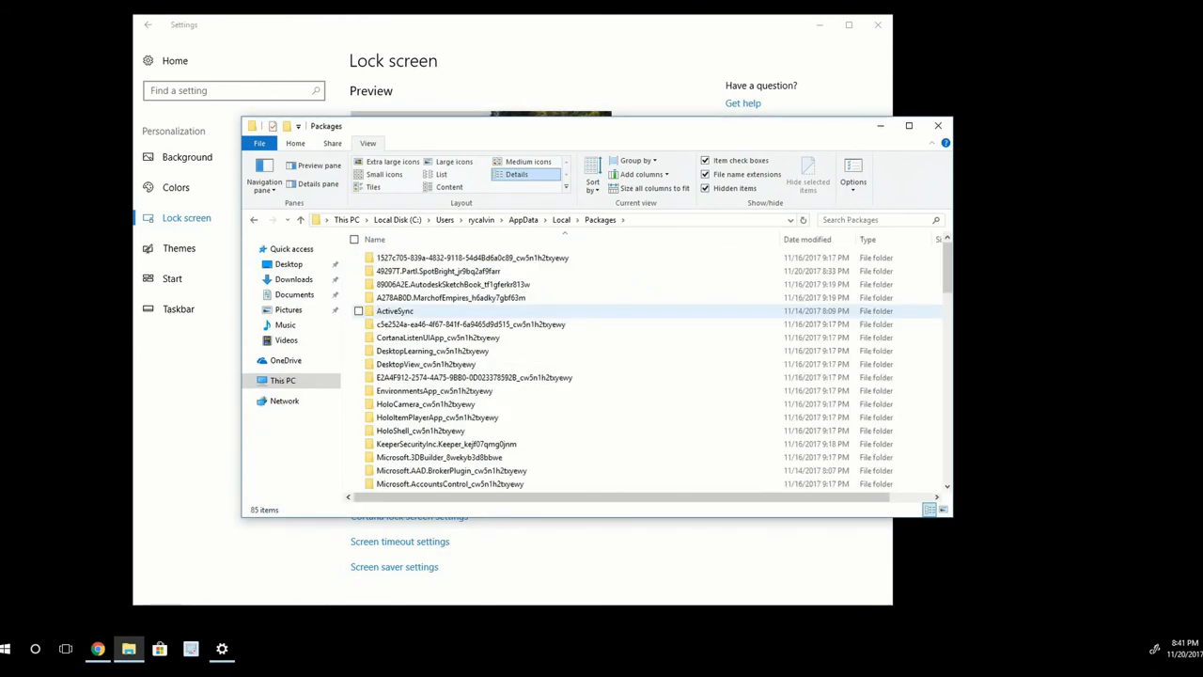
pyautogui.scroll(-3)
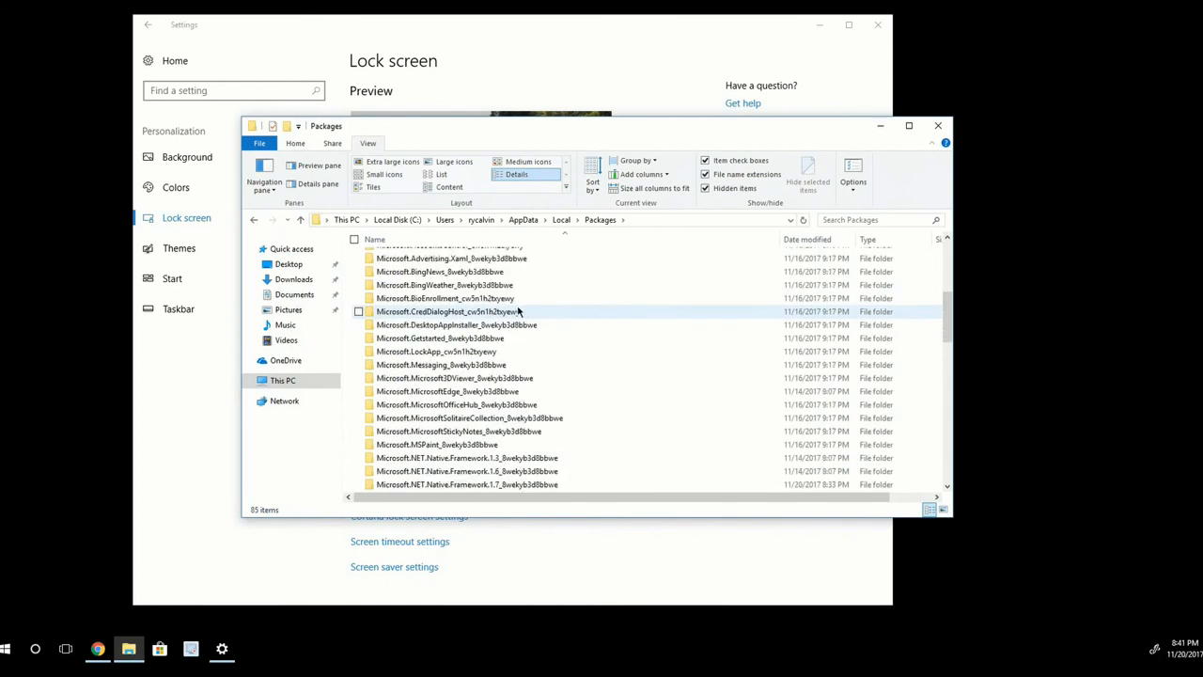
pyautogui.scroll(-3)
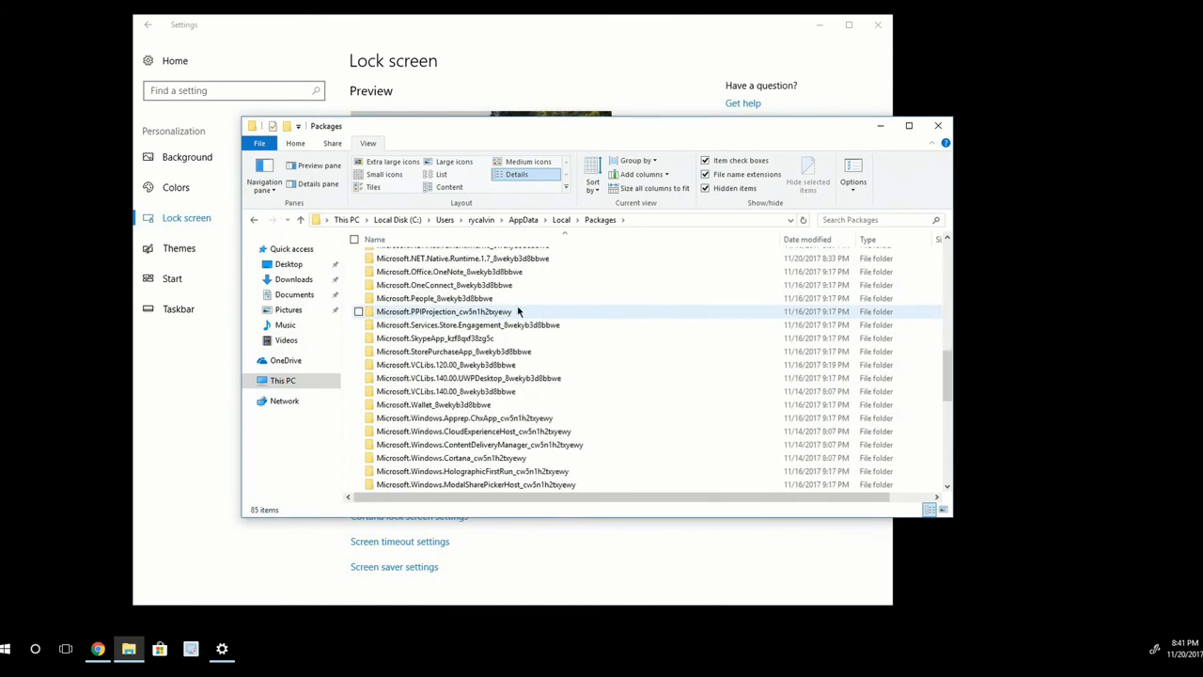
pyautogui.scroll(-3)
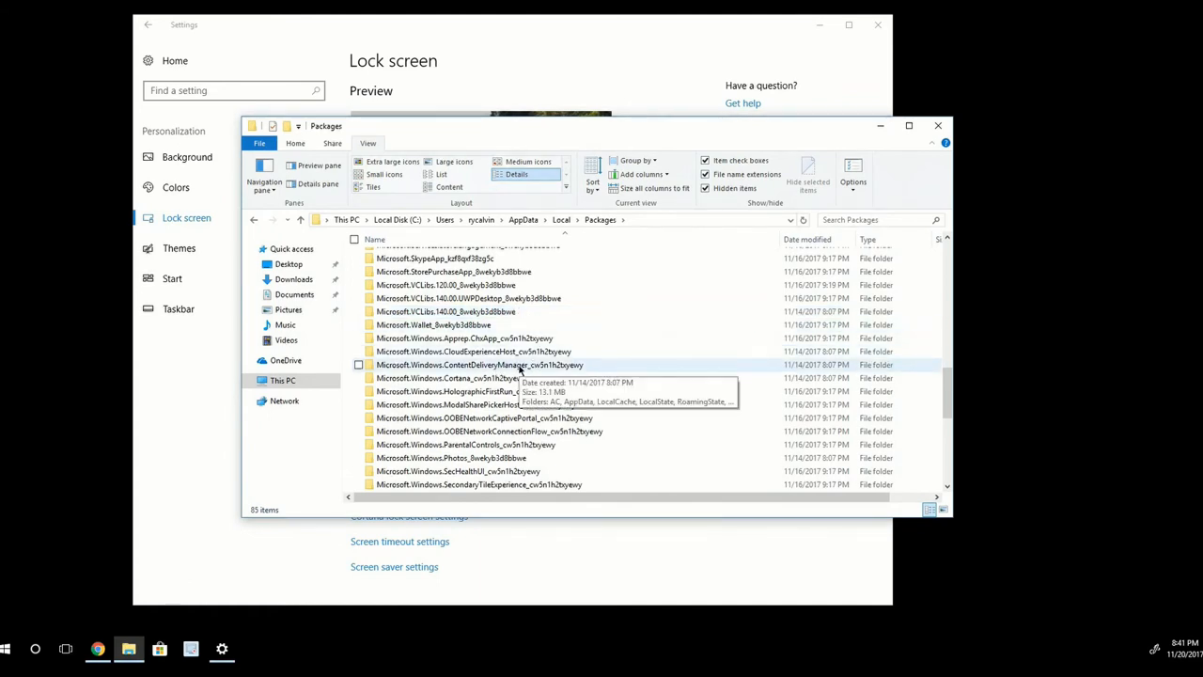
pyautogui.doubleClick(479, 365)
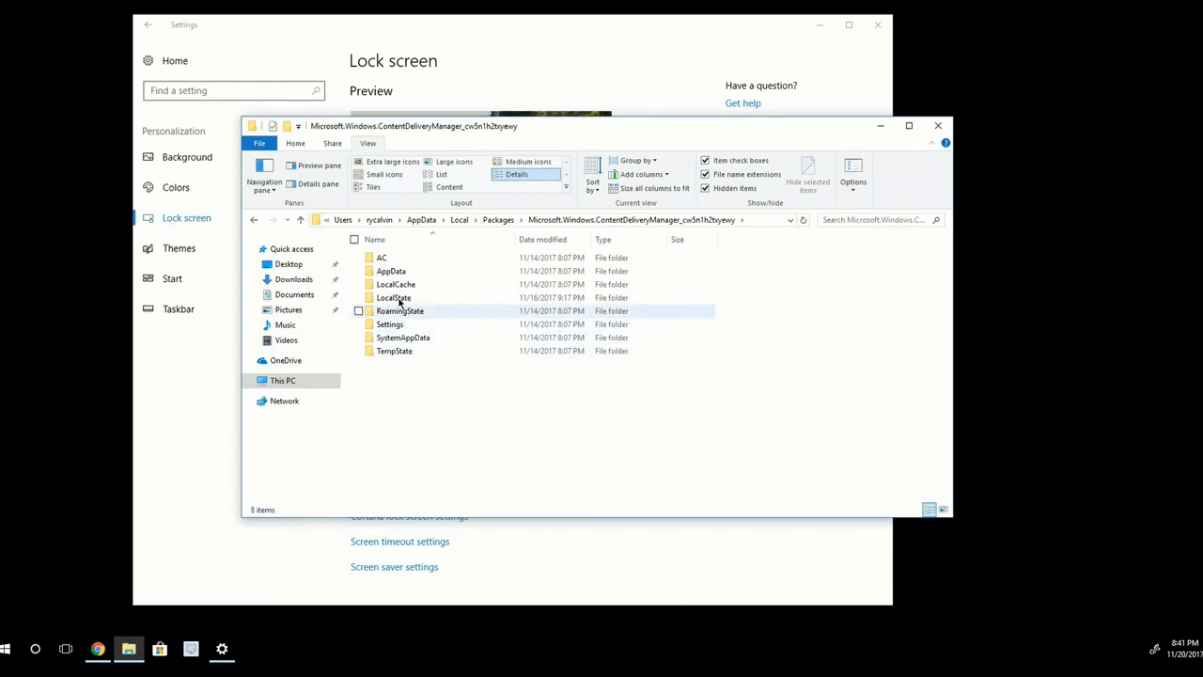
pyautogui.click(393, 296)
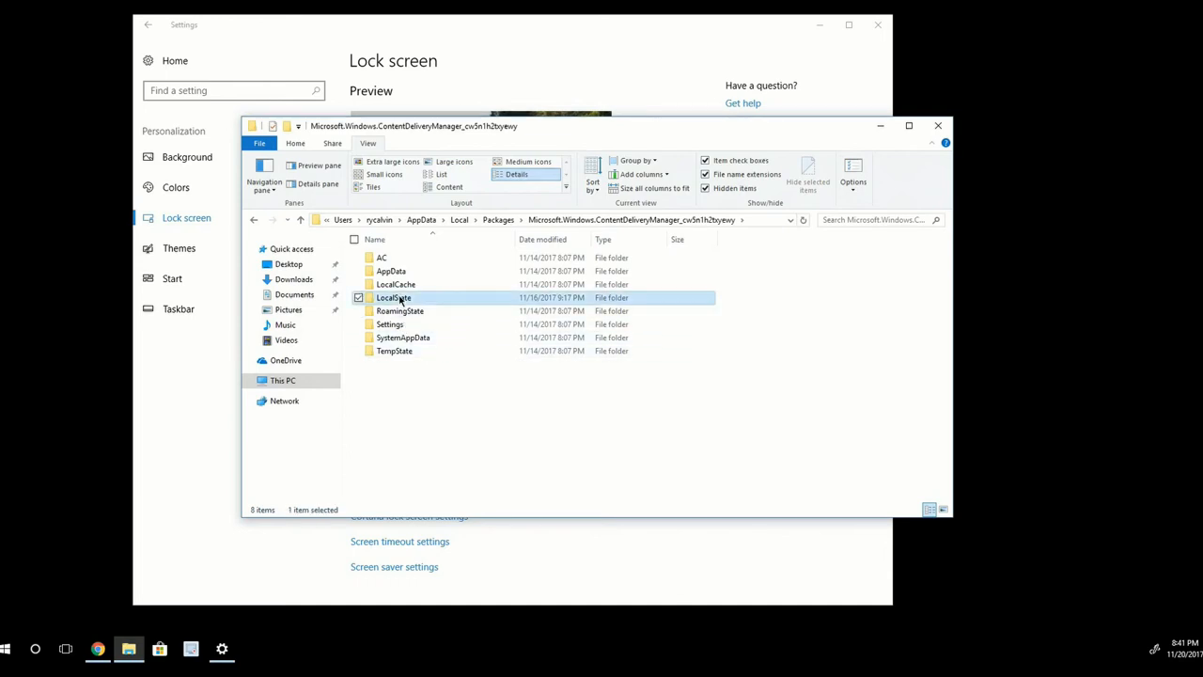
pyautogui.doubleClick(394, 297)
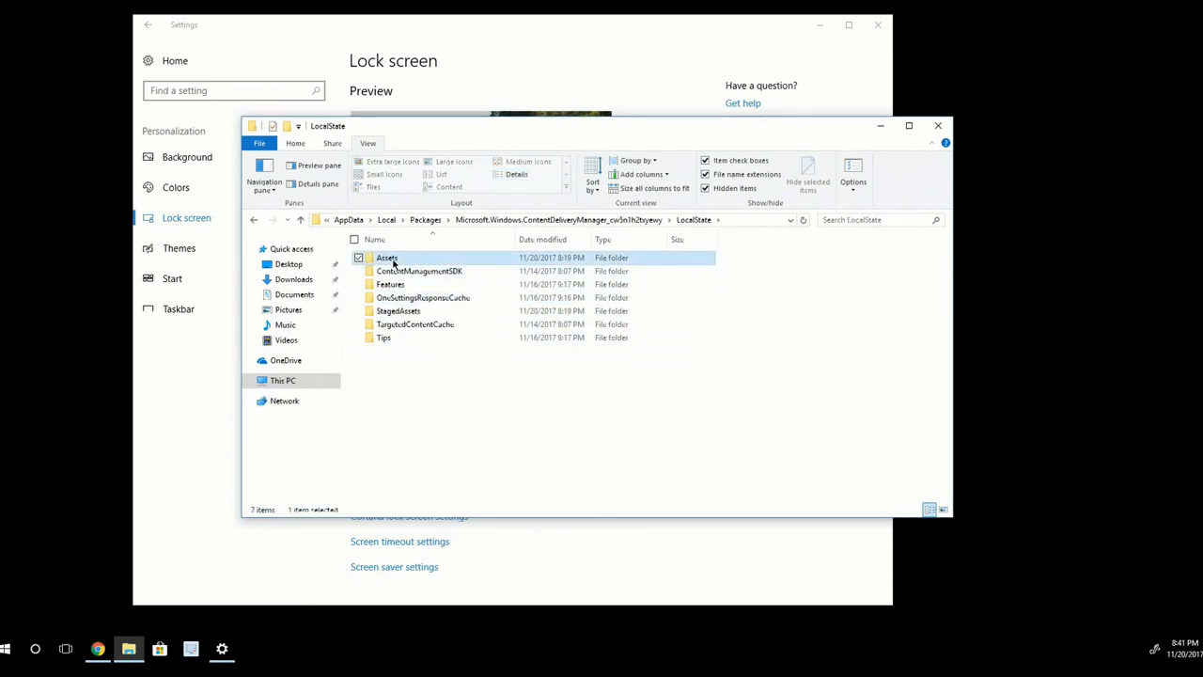
pyautogui.doubleClick(388, 258)
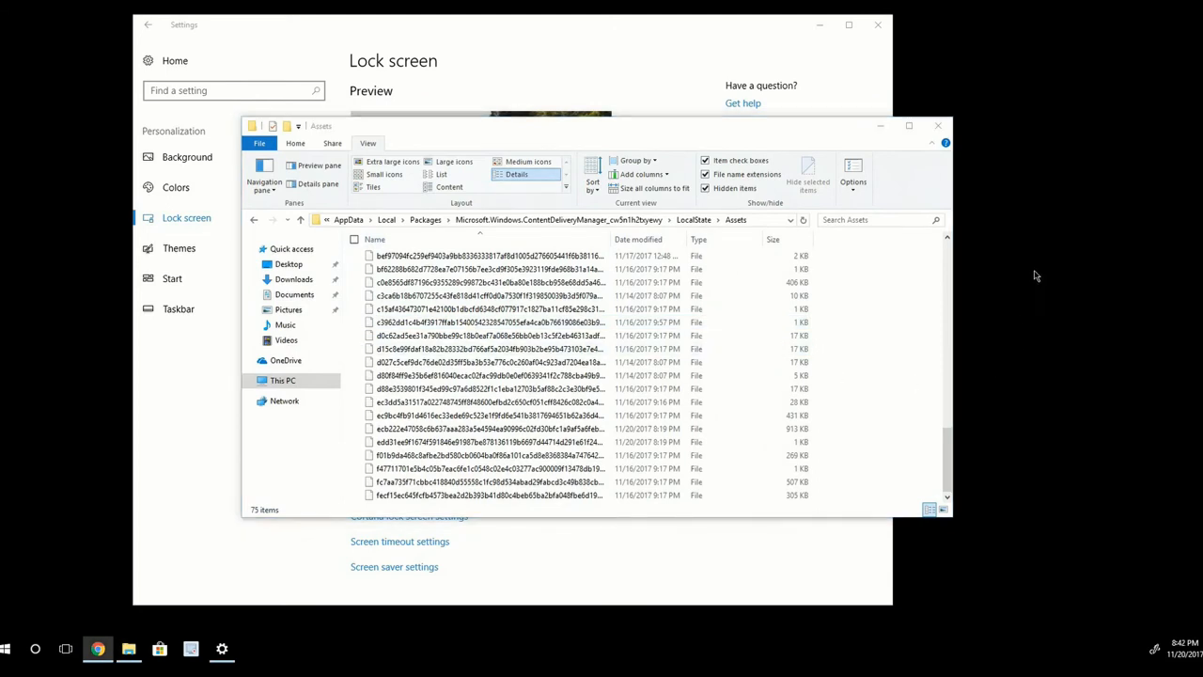
pyautogui.moveTo(1046, 217)
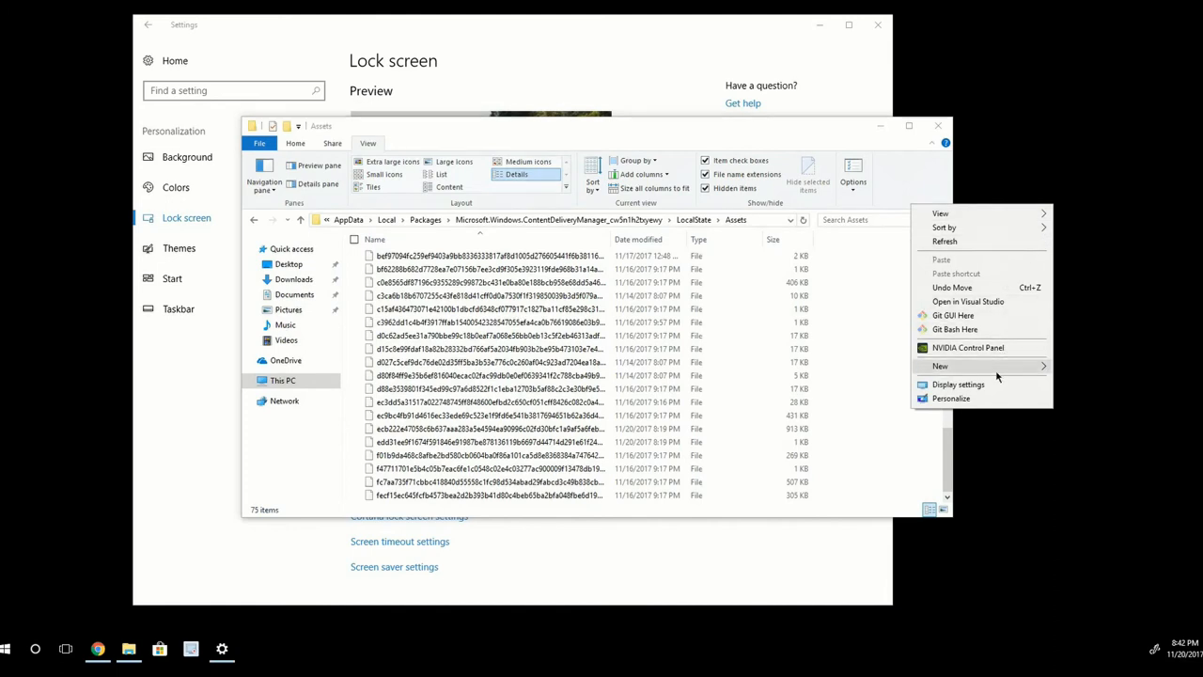
# - Create a new desktop folder named 'images'
pyautogui.click(939, 366)
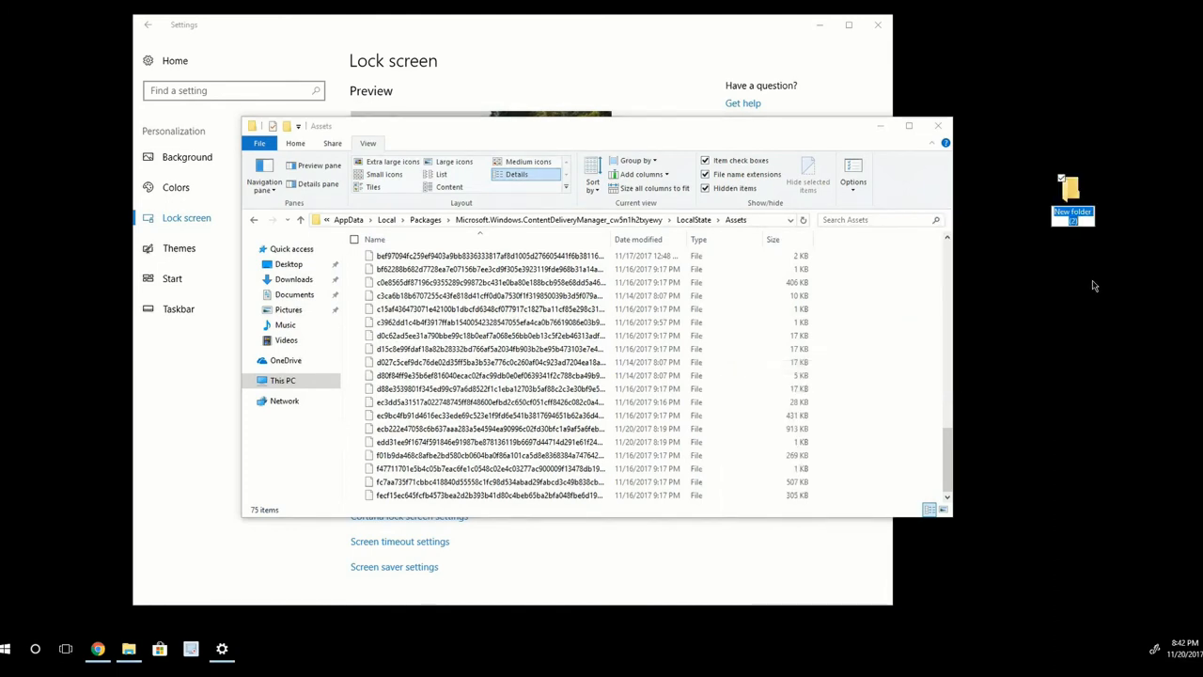
pyautogui.write('images')
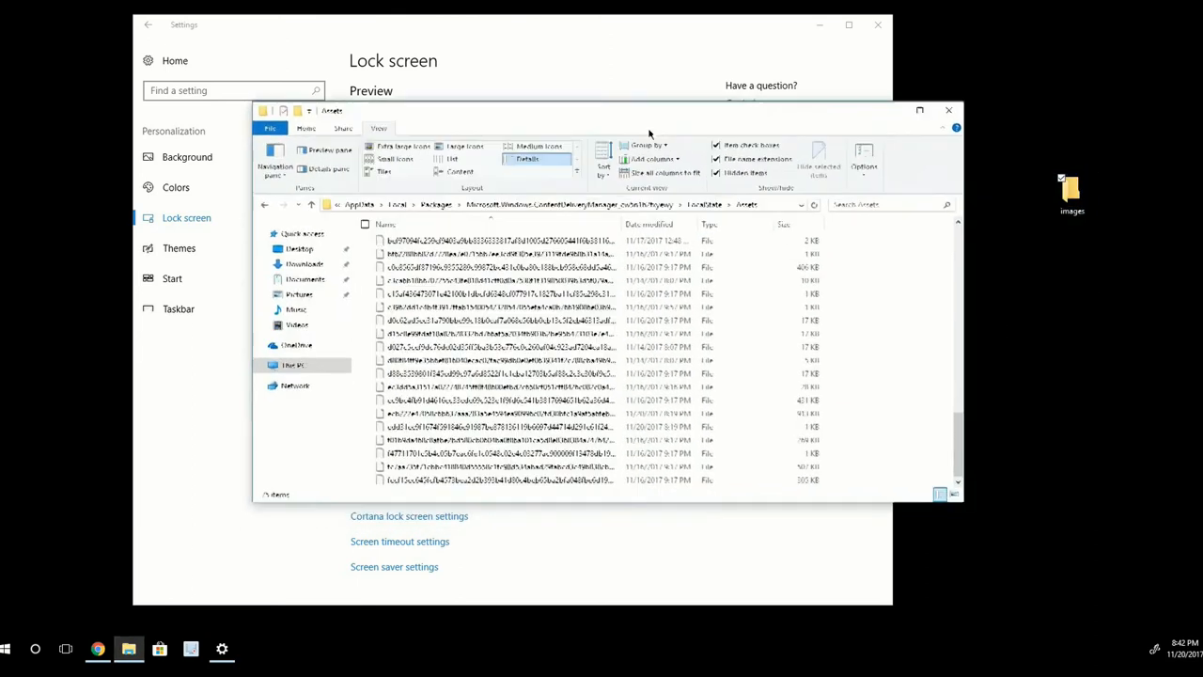
# - Select all 75 files in the Assets folder
pyautogui.click(488, 286)
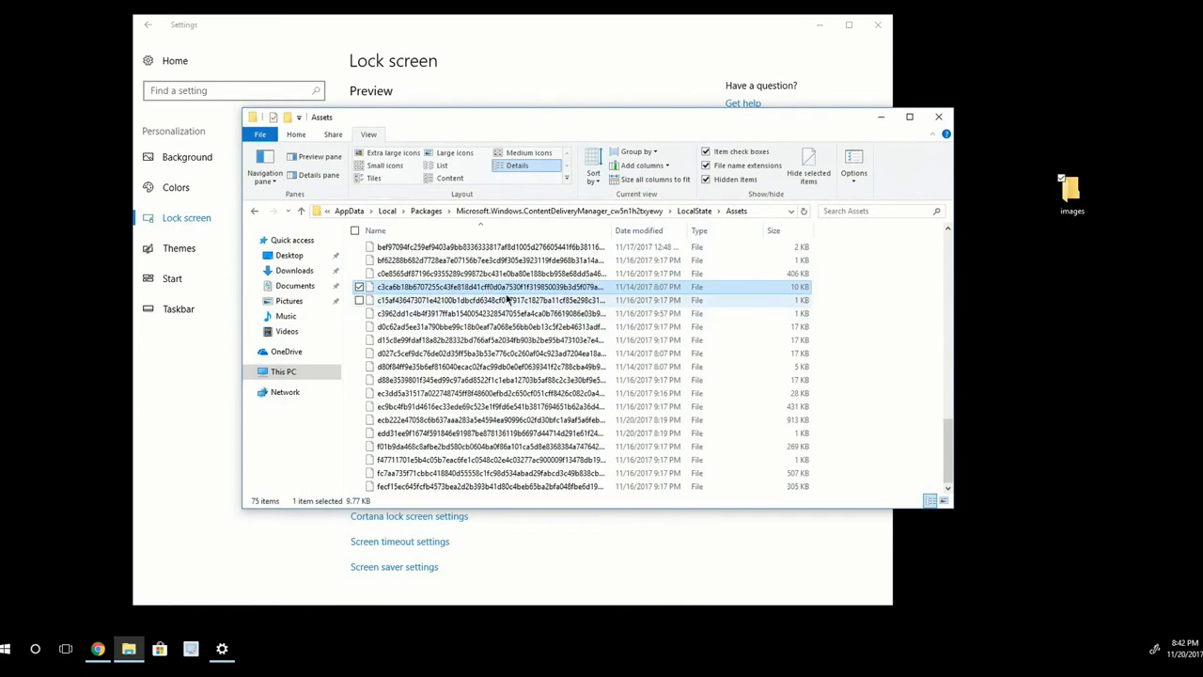
pyautogui.press('ctrl+a')
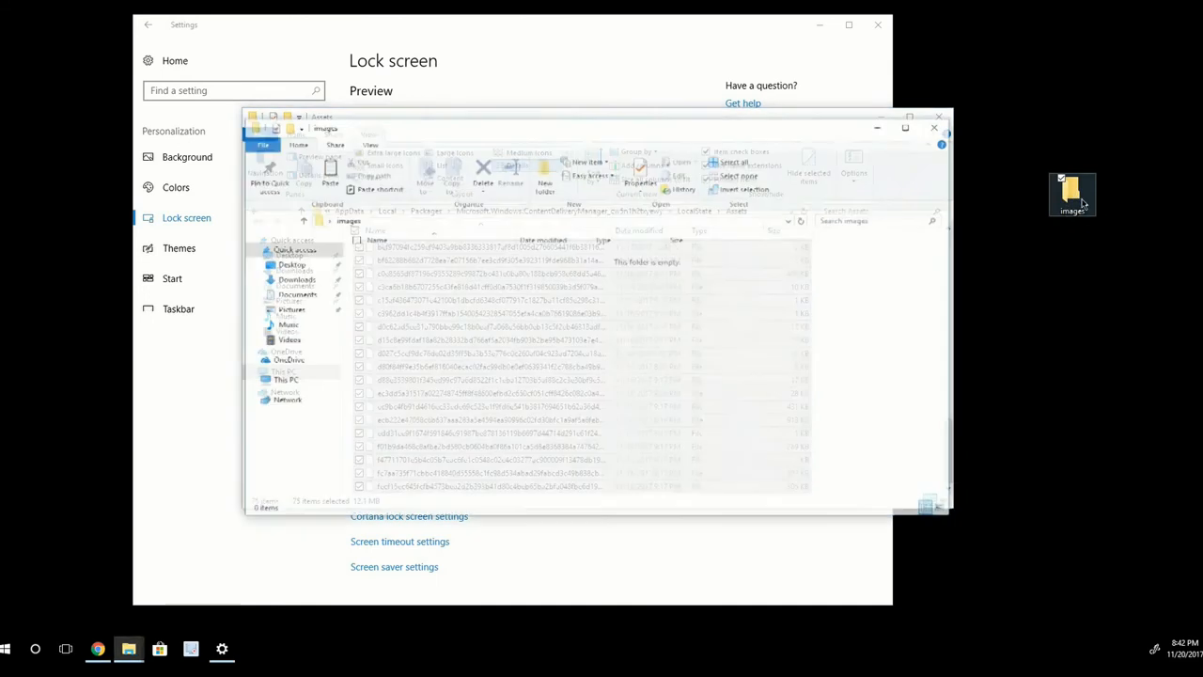
# - Paste the copied Spotlight asset files into the empty images folder
pyautogui.rightClick(442, 287)
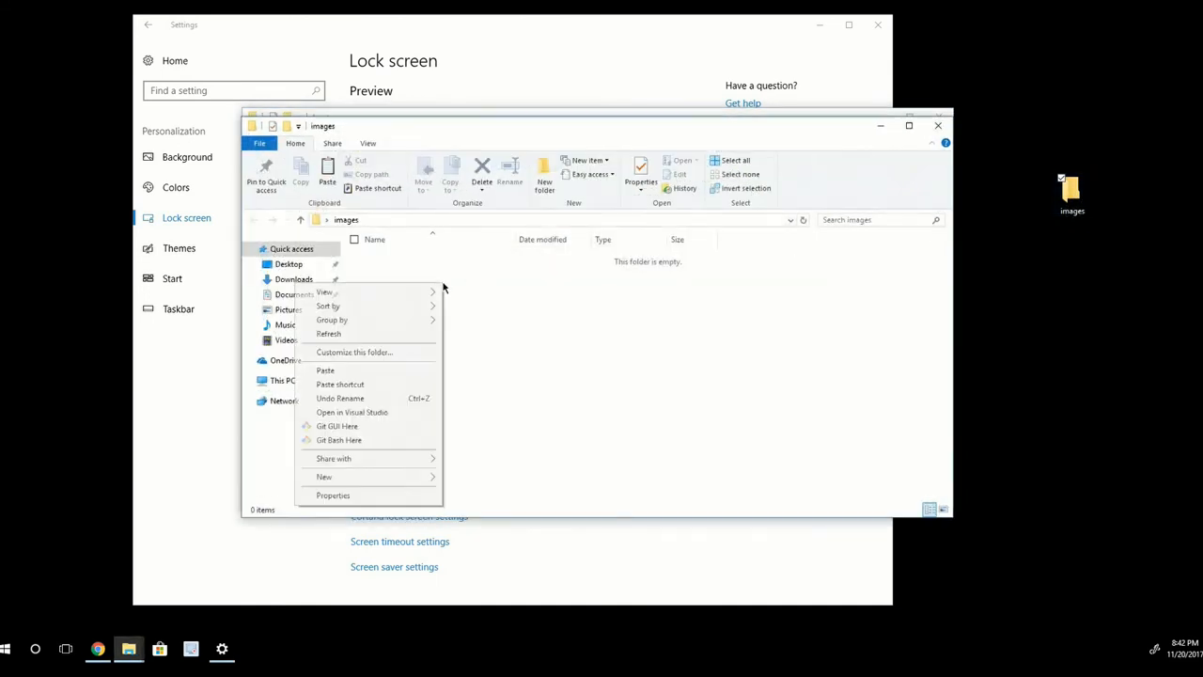
pyautogui.click(505, 360)
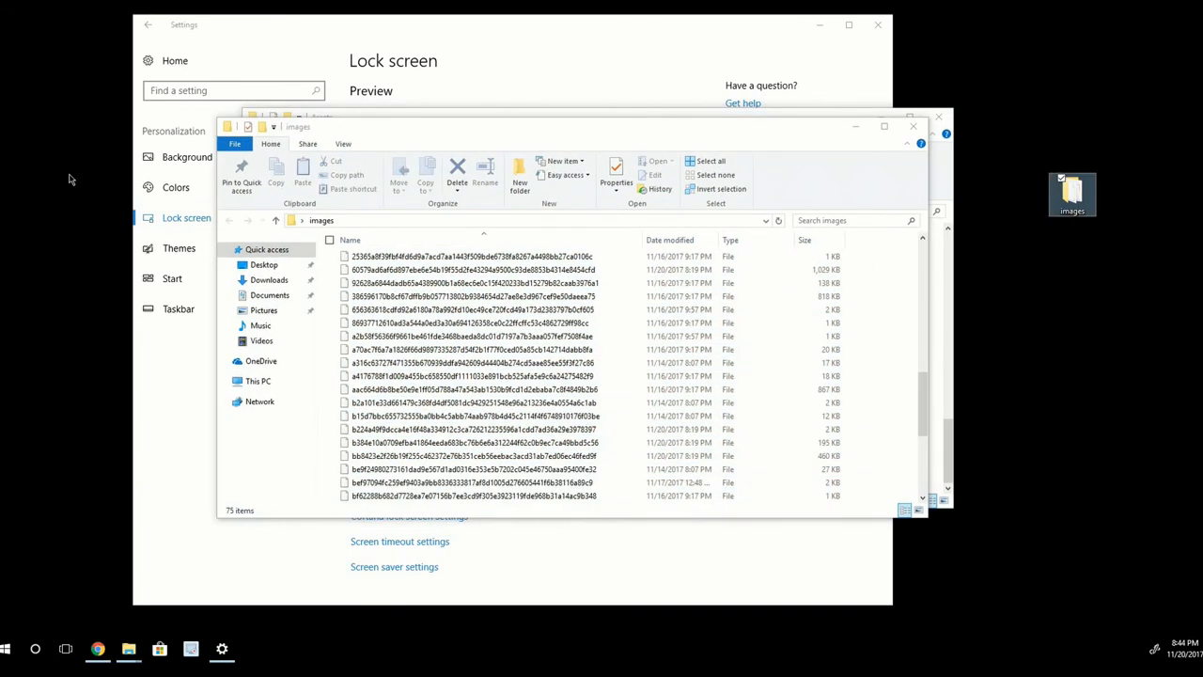
pyautogui.moveTo(87, 328)
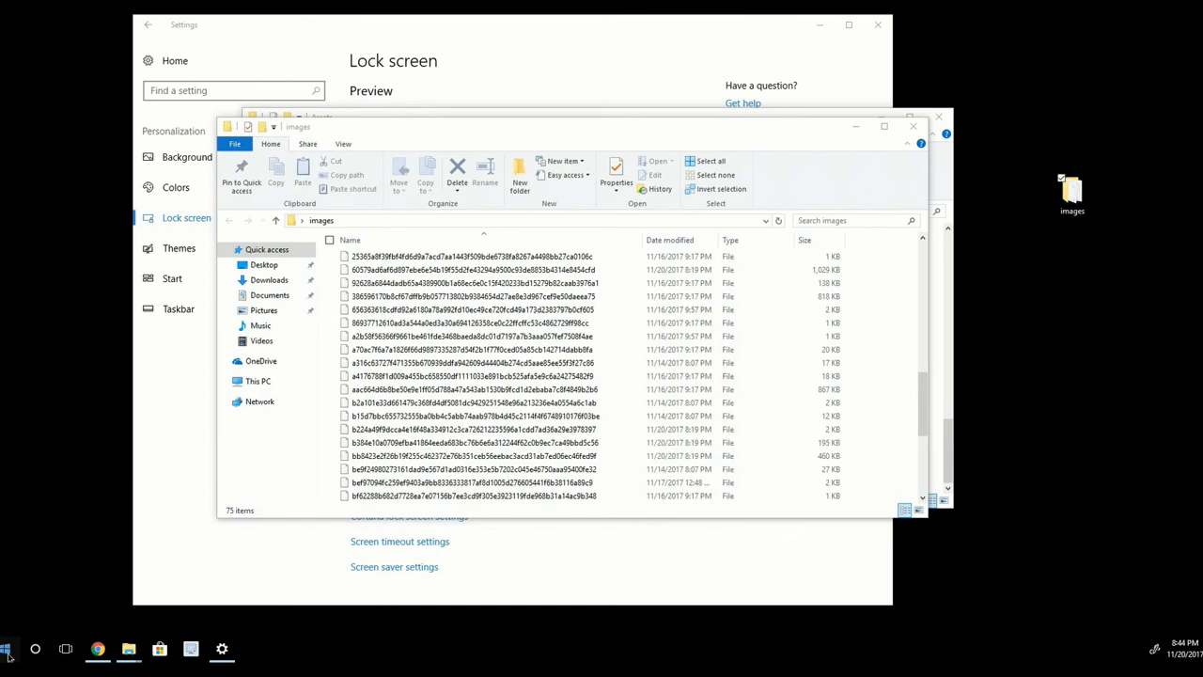
# - Find cmd from Start and run Command Prompt as administrator
pyautogui.click(8, 648)
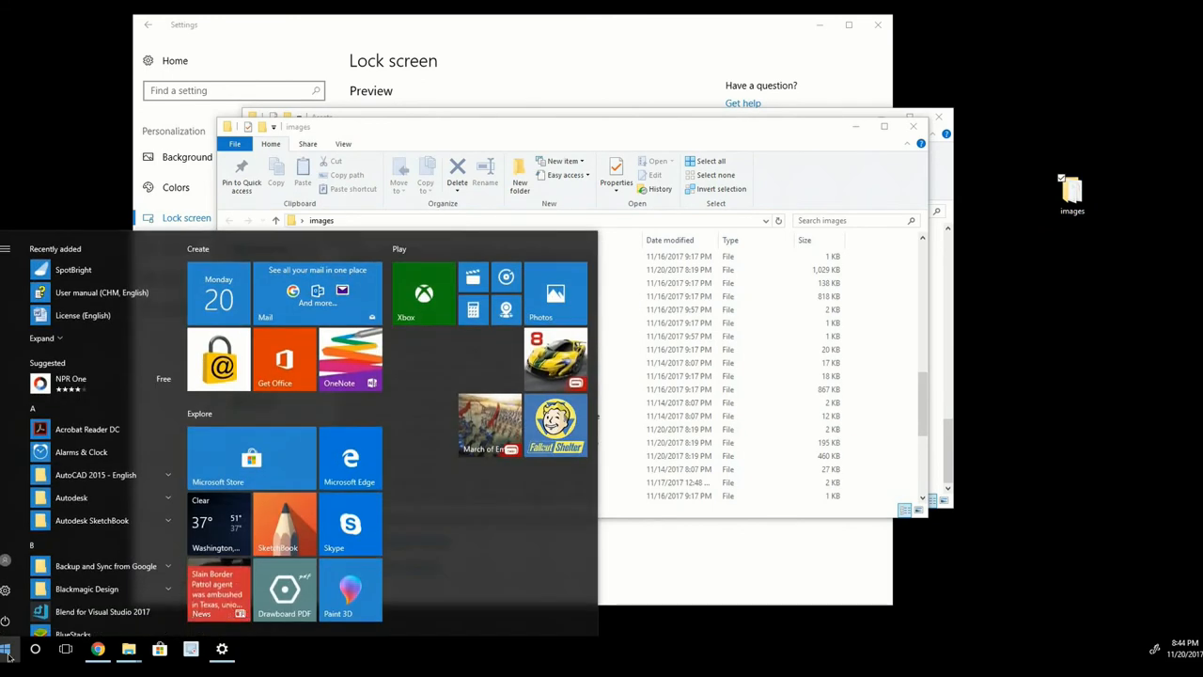
pyautogui.write('cmd')
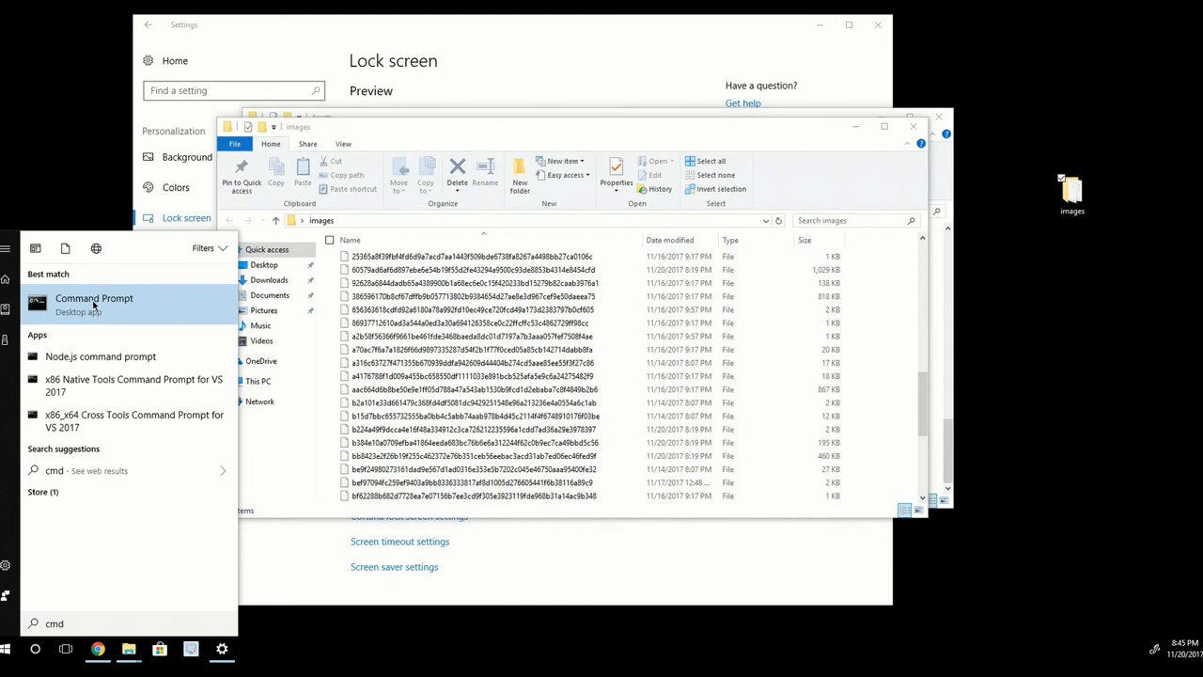
pyautogui.rightClick(94, 304)
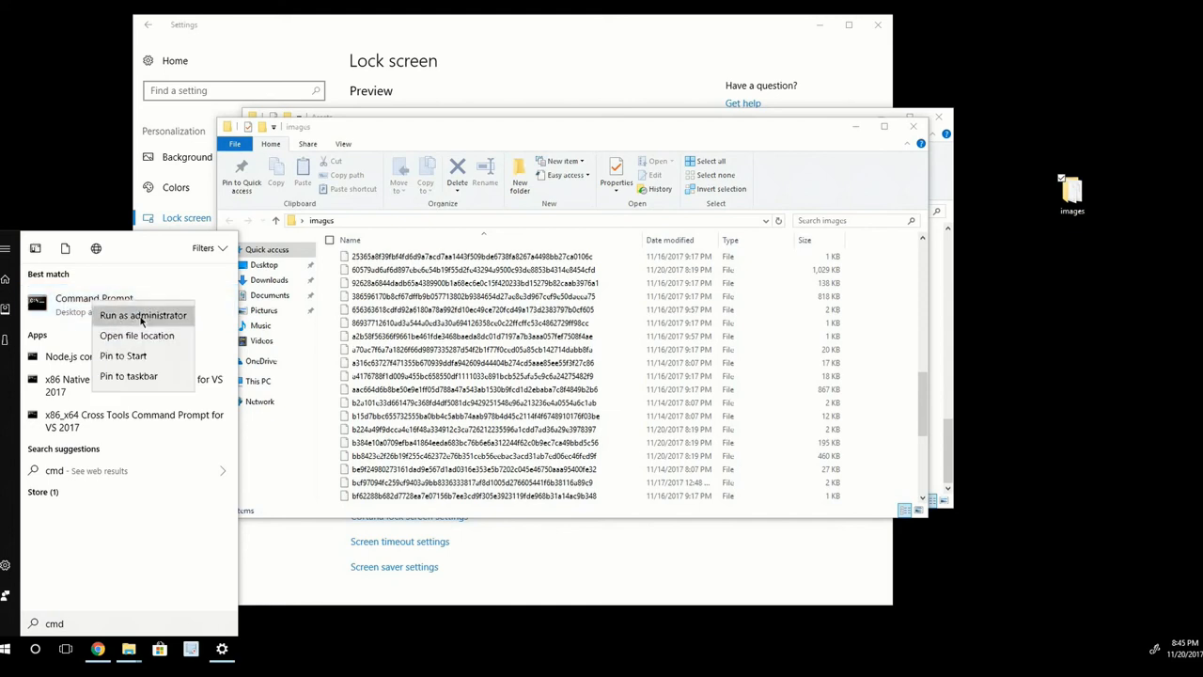
pyautogui.click(143, 315)
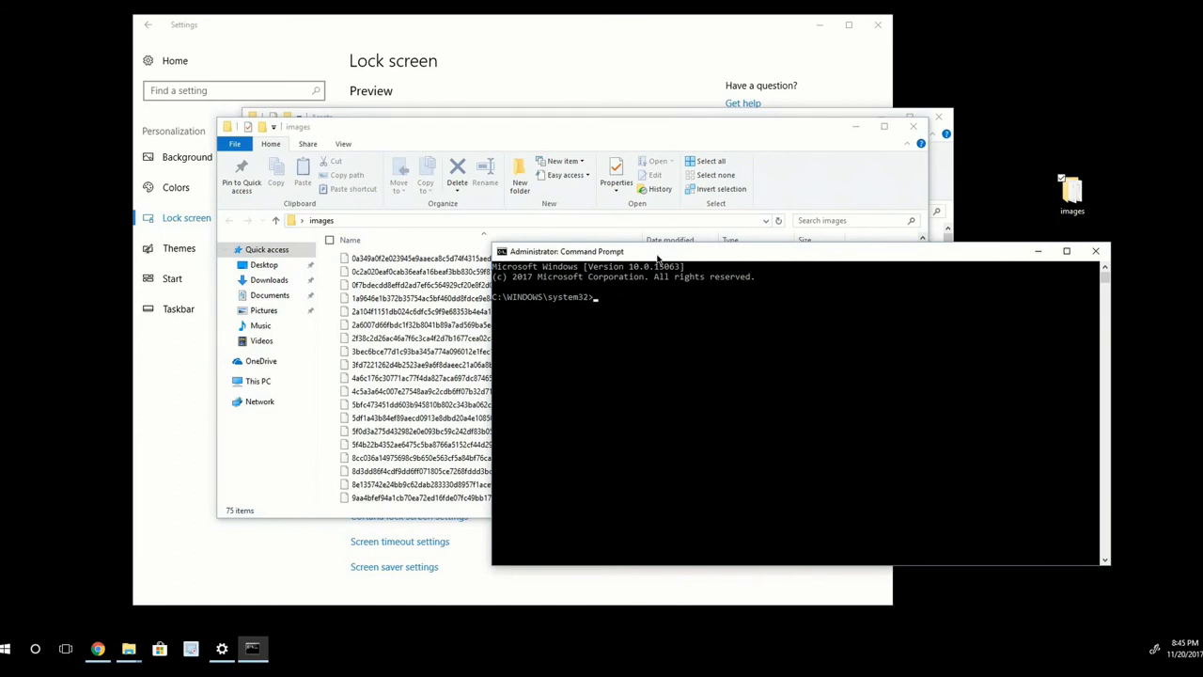
# - Change the Command Prompt directory to C:\Users\rycalvin\Desktop\images with cd
pyautogui.write('cd')
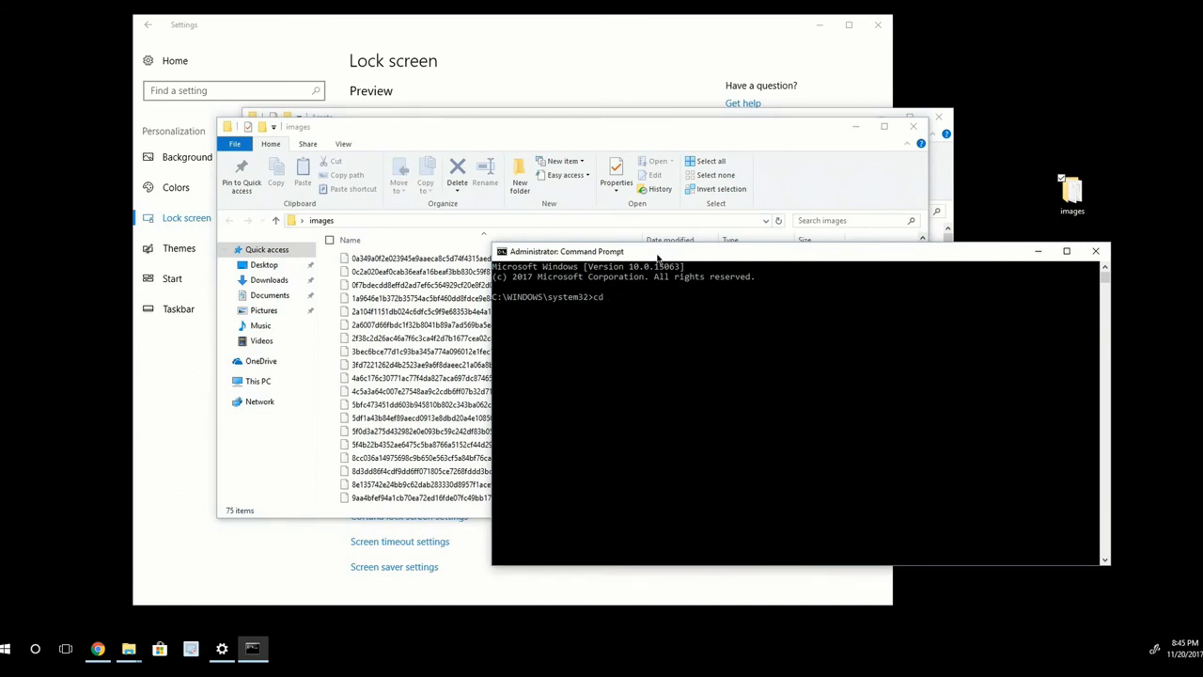
pyautogui.write('C:\\Users\\rycalvin\\Desktop\\images')
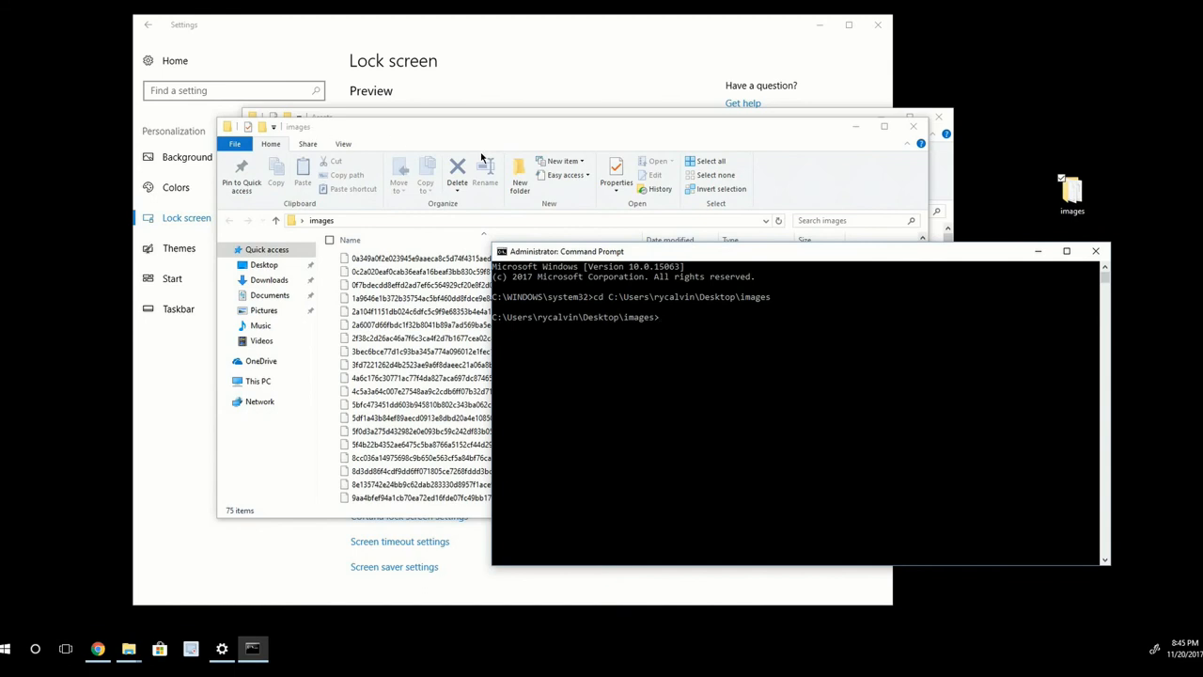
pyautogui.moveTo(740, 345)
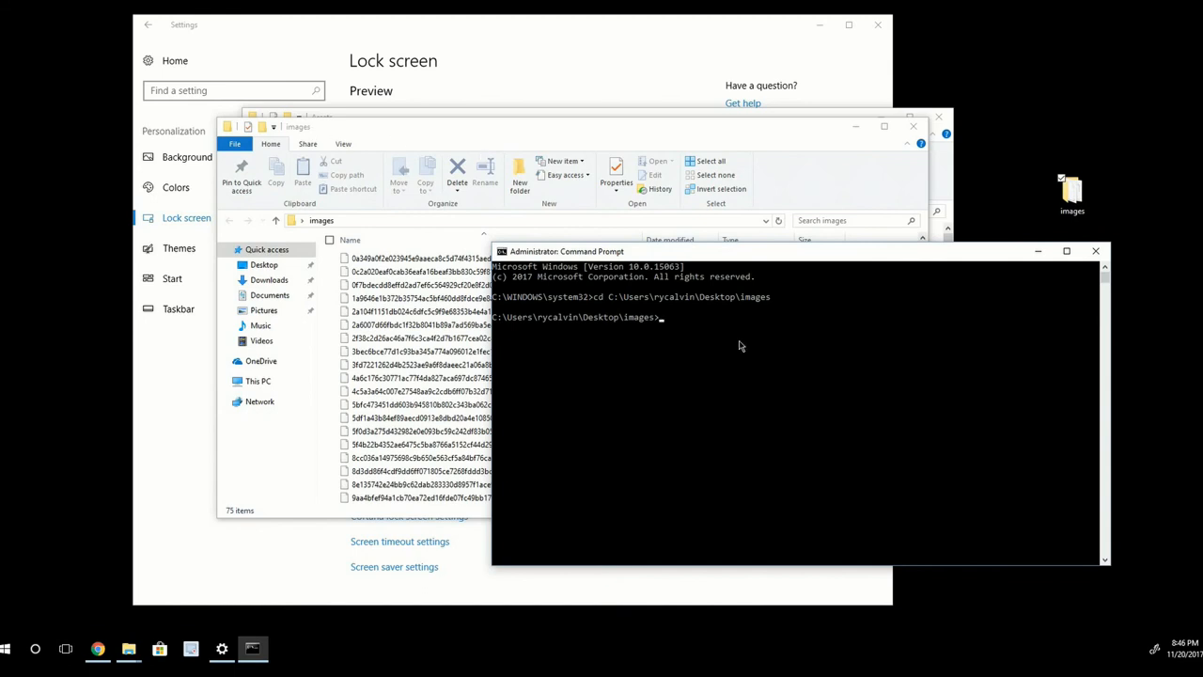
# - Run ren *.* *.jpg to give all 75 files a .jpg extension
pyautogui.write('ren')
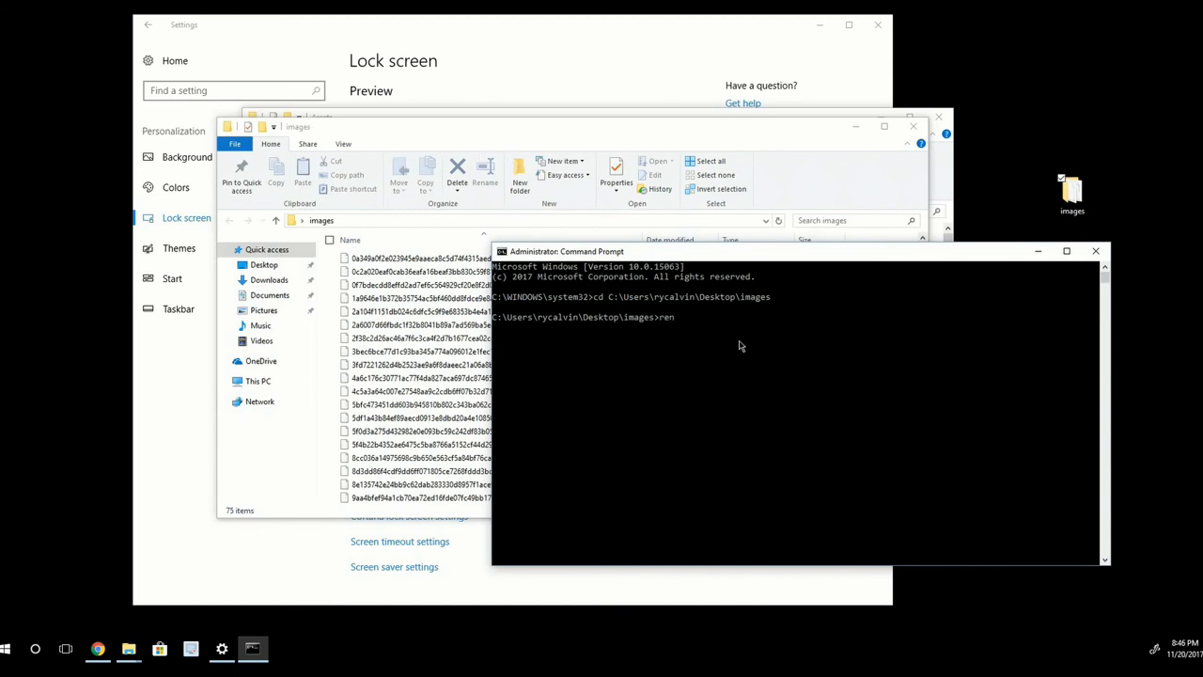
pyautogui.write('*')
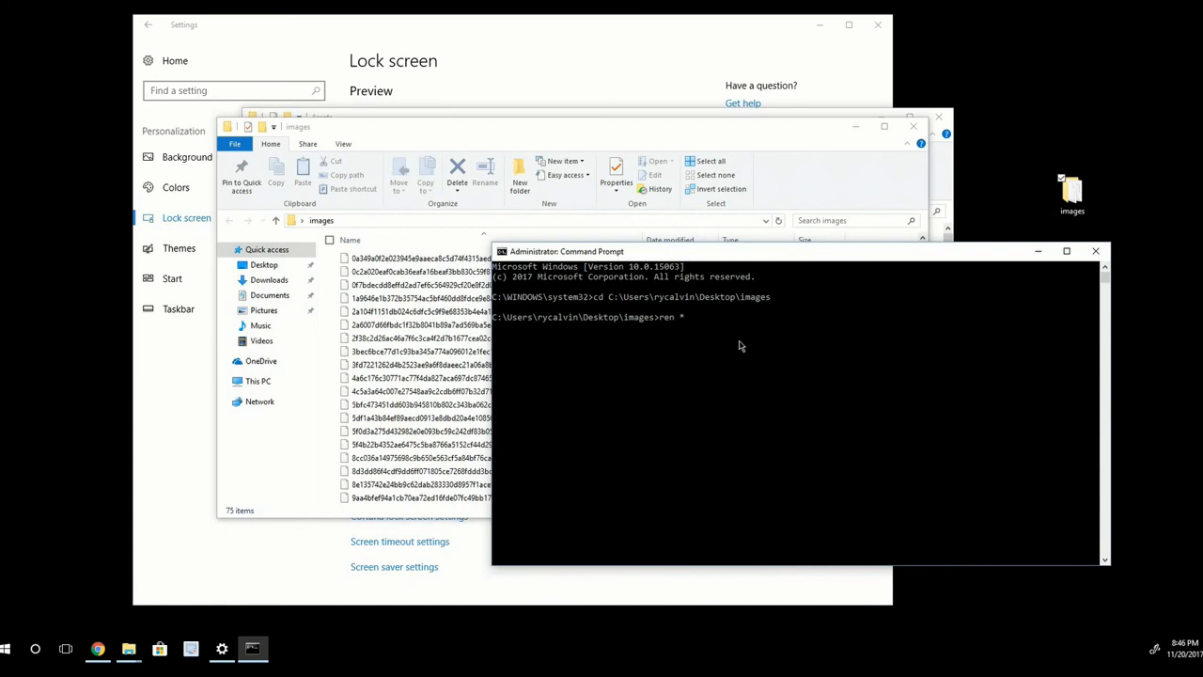
pyautogui.write('.* *.')
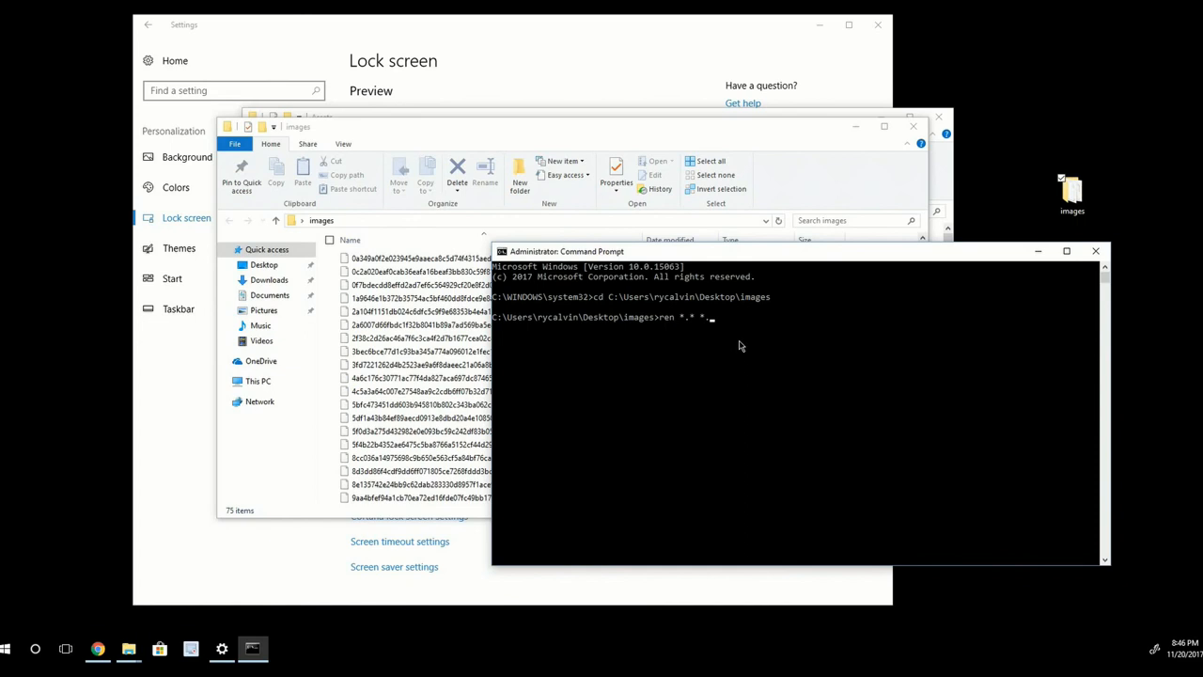
pyautogui.write('jpg')
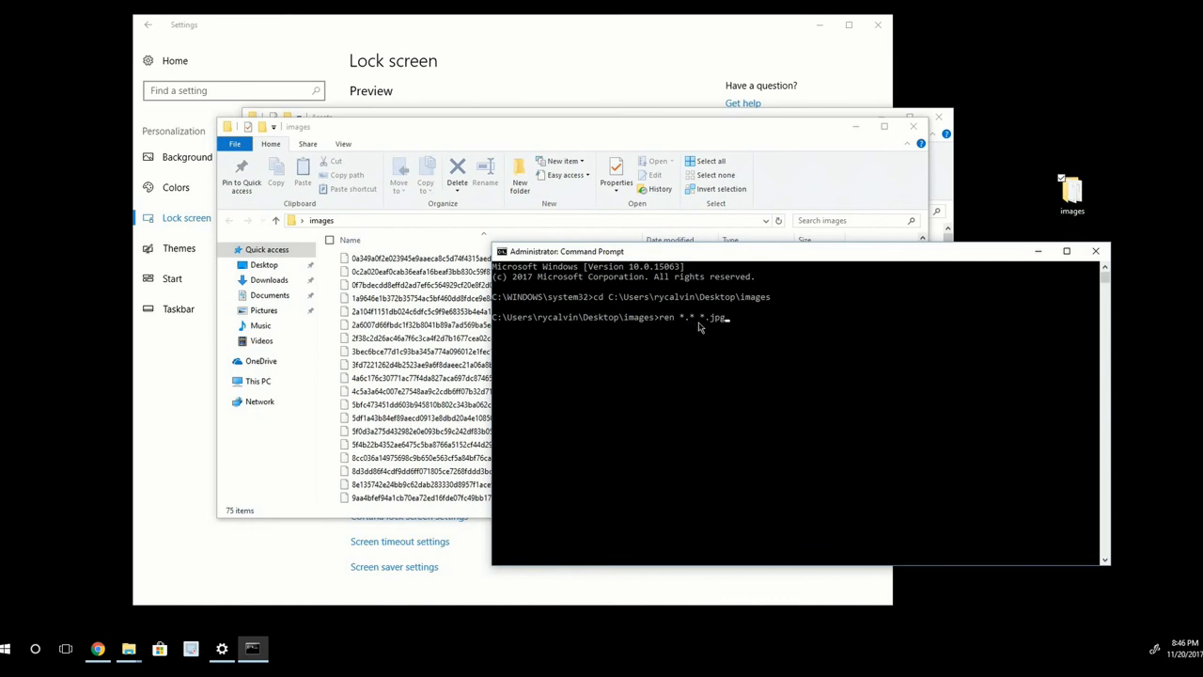
pyautogui.press('enter')
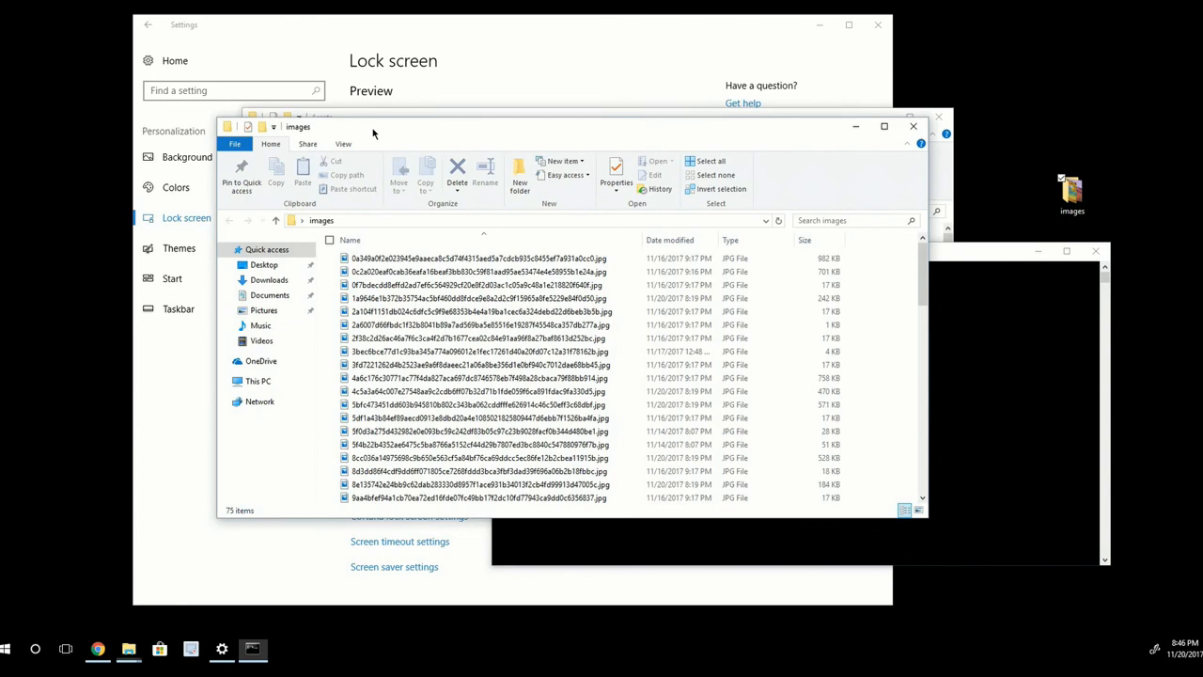
# - Switch the images folder in File Explorer to Large icons view
pyautogui.click(480, 378)
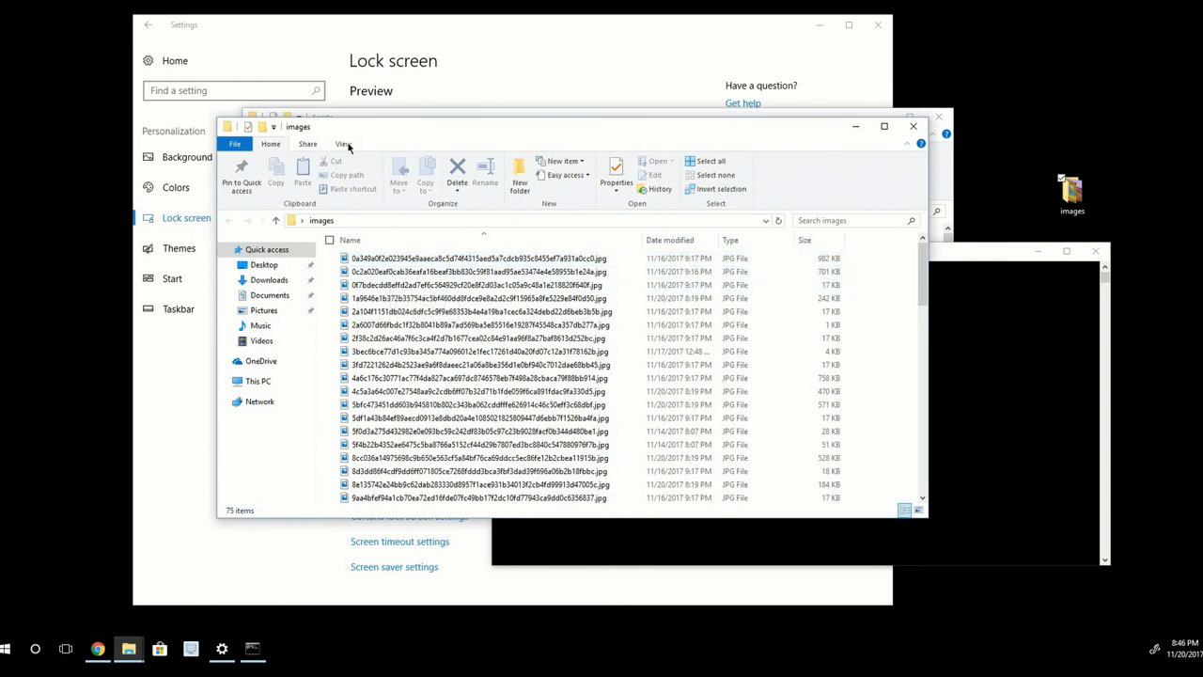
pyautogui.click(343, 143)
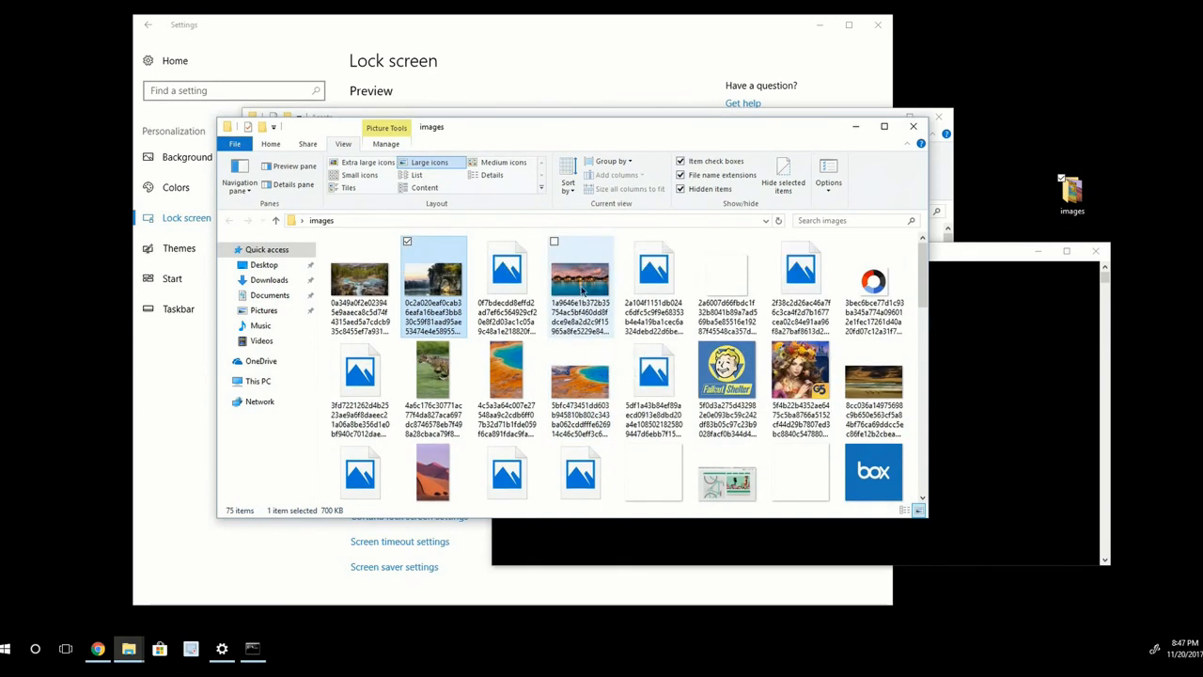
pyautogui.moveTo(580, 272)
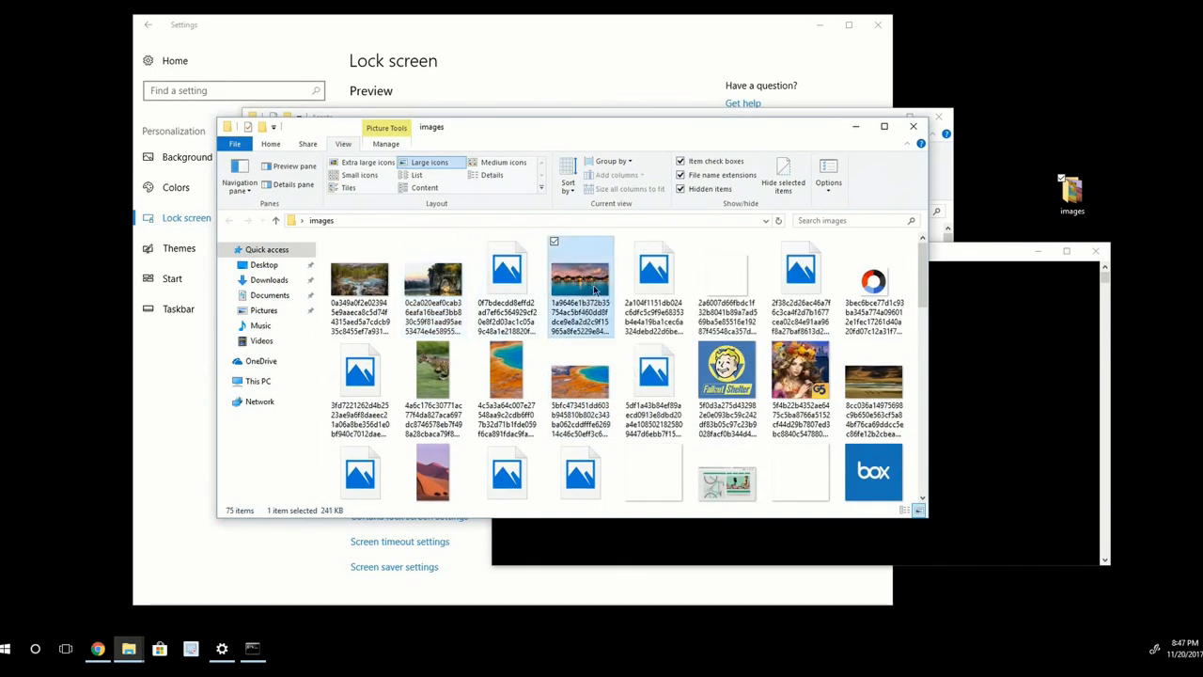
pyautogui.moveTo(580, 286)
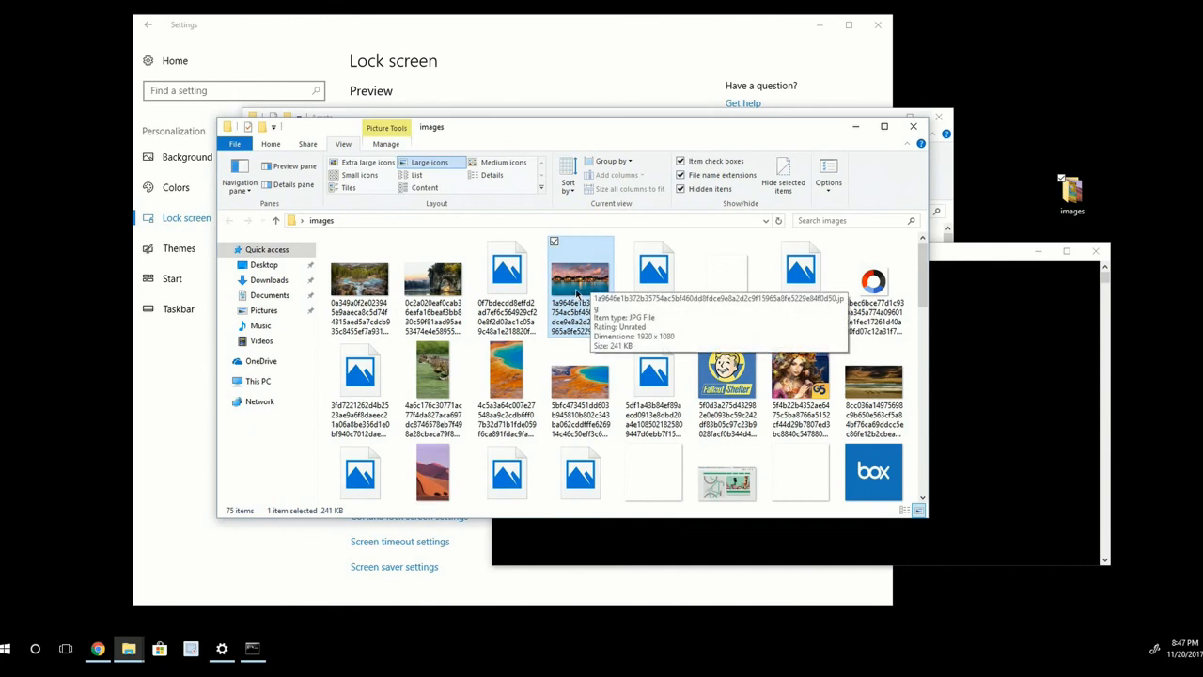